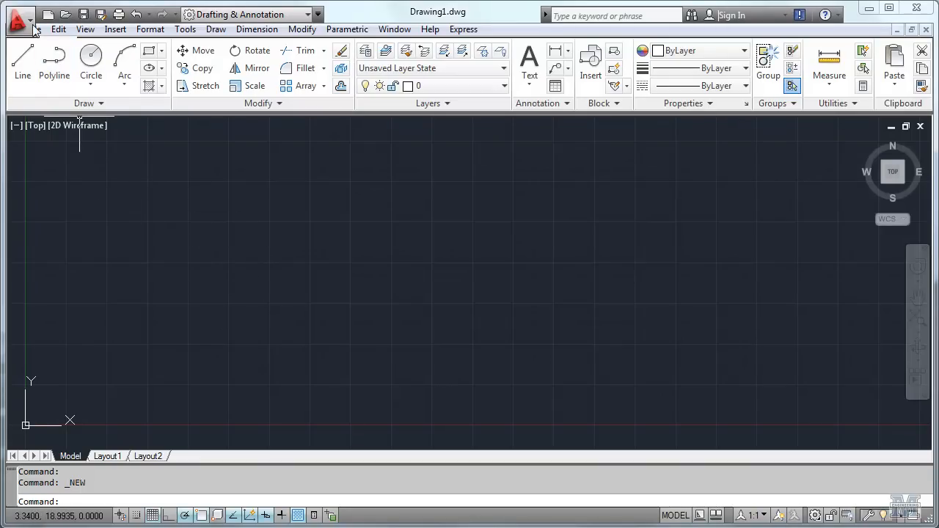
Create a new drawing from the acad.dwt template and continue past the educational notice
{"action": "left_click", "coordinate": [20, 16]}
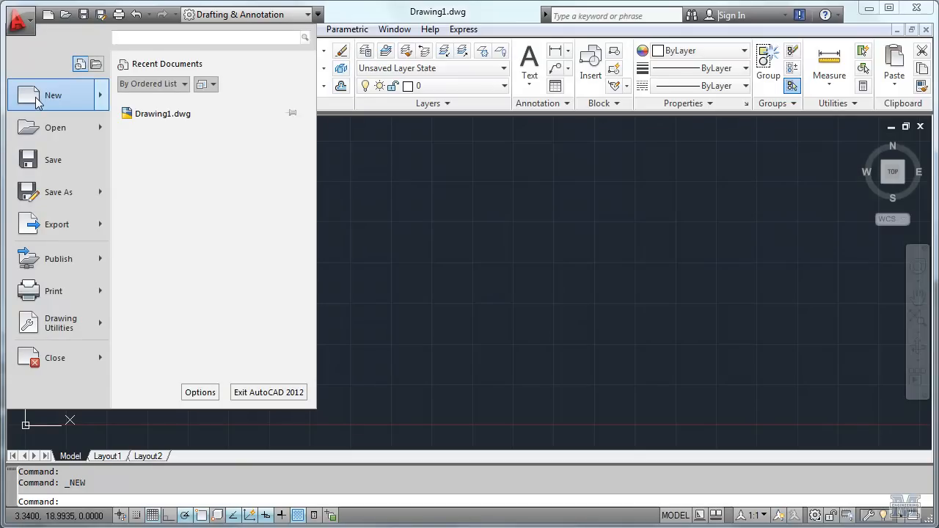
{"action": "left_click", "coordinate": [52, 95]}
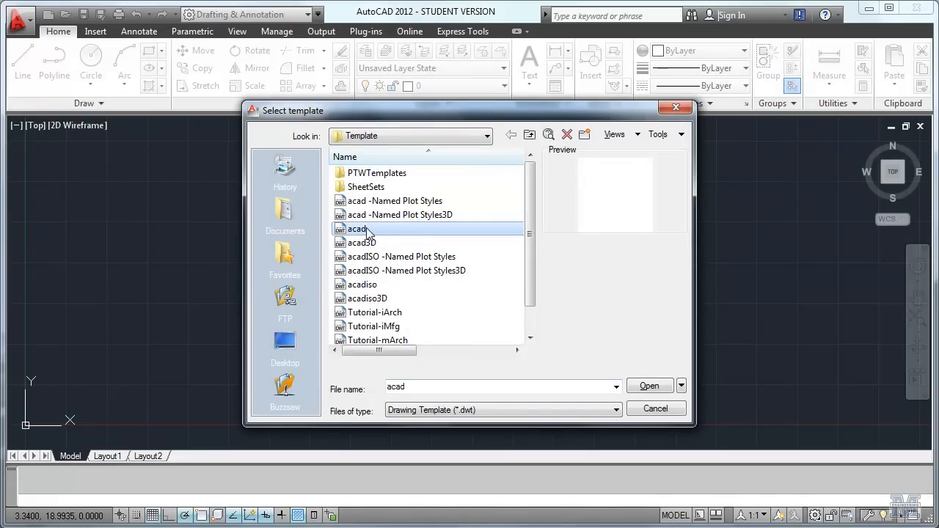
{"action": "left_click", "coordinate": [681, 386]}
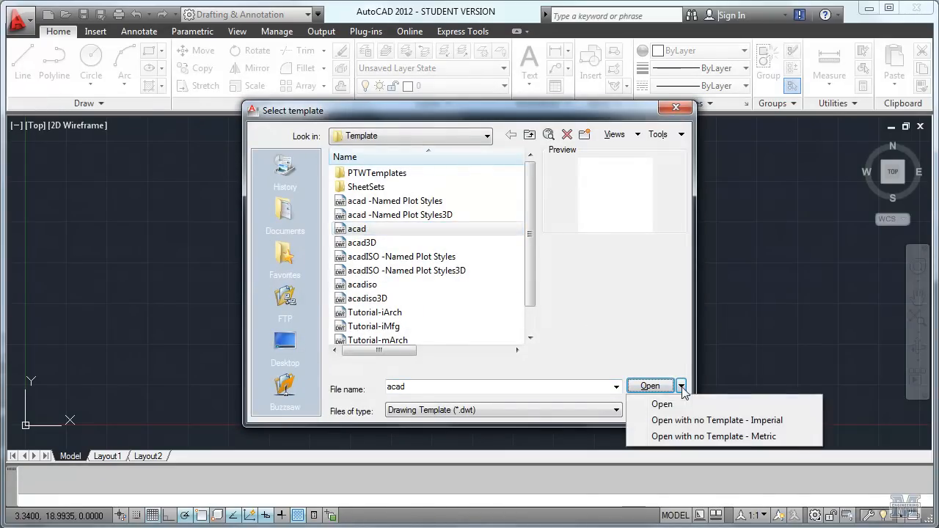
{"action": "mouse_move", "coordinate": [698, 420]}
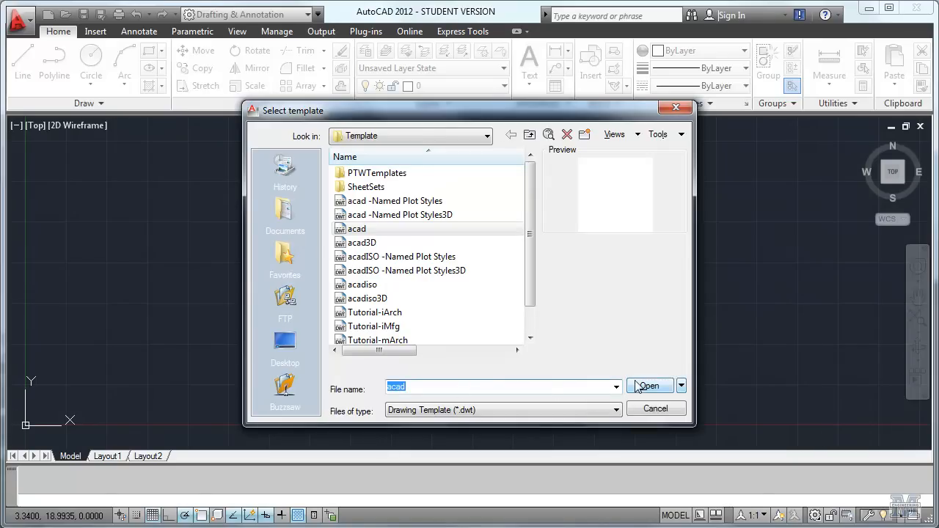
{"action": "left_click", "coordinate": [649, 386]}
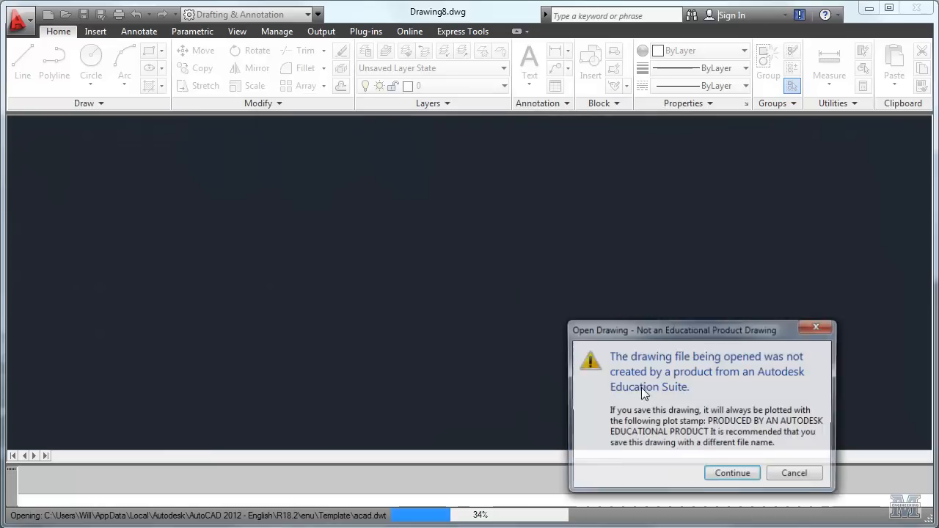
{"action": "left_click_drag", "start_coordinate": [674, 331], "coordinate": [424, 217]}
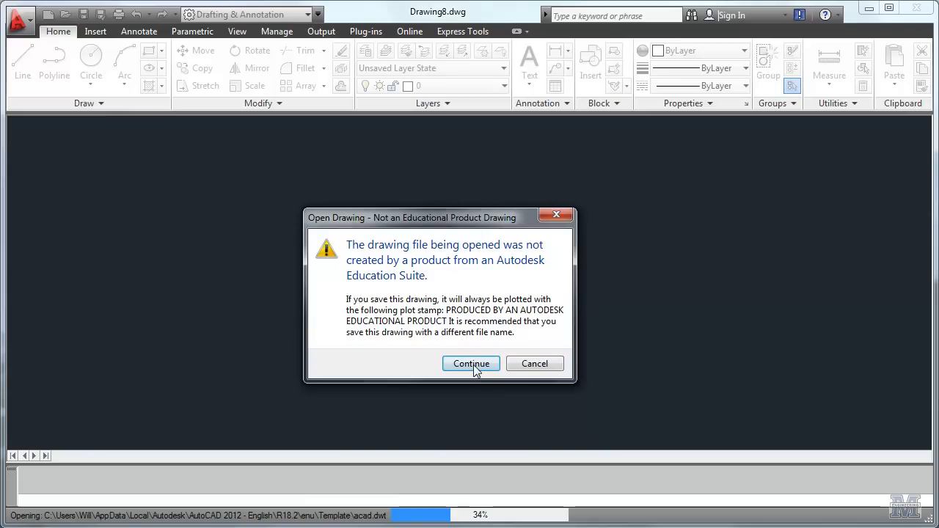
{"action": "left_click", "coordinate": [471, 363]}
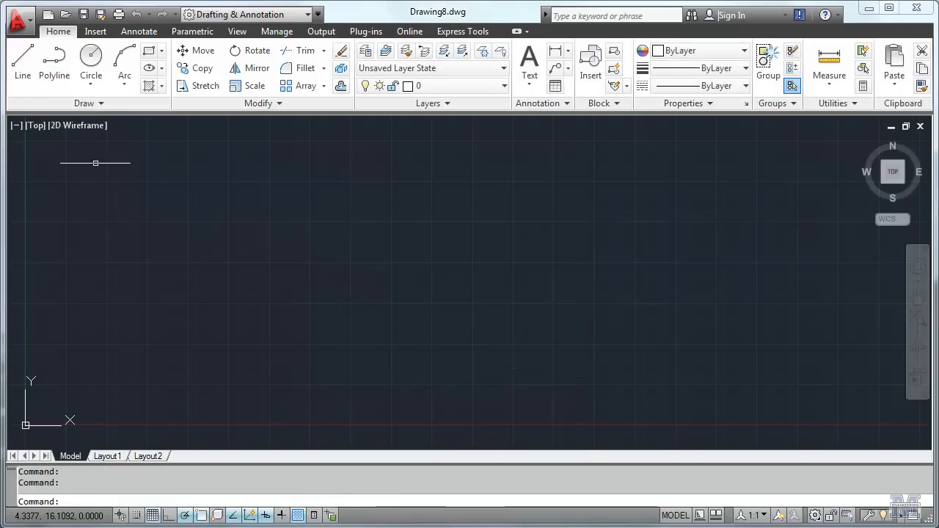
{"action": "mouse_move", "coordinate": [21, 59]}
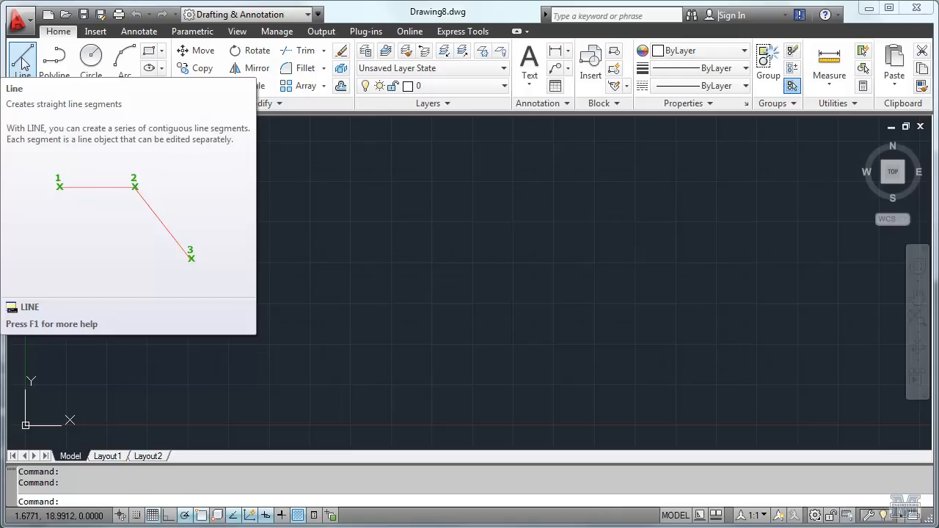
Draw a five-sided closed outline of connected straight line segments
{"action": "left_click", "coordinate": [23, 57]}
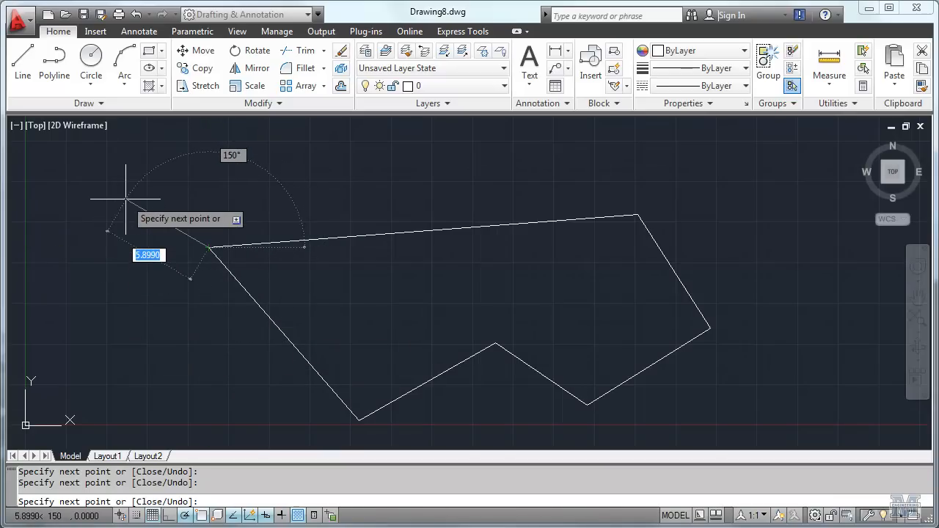
{"action": "key", "text": "Escape"}
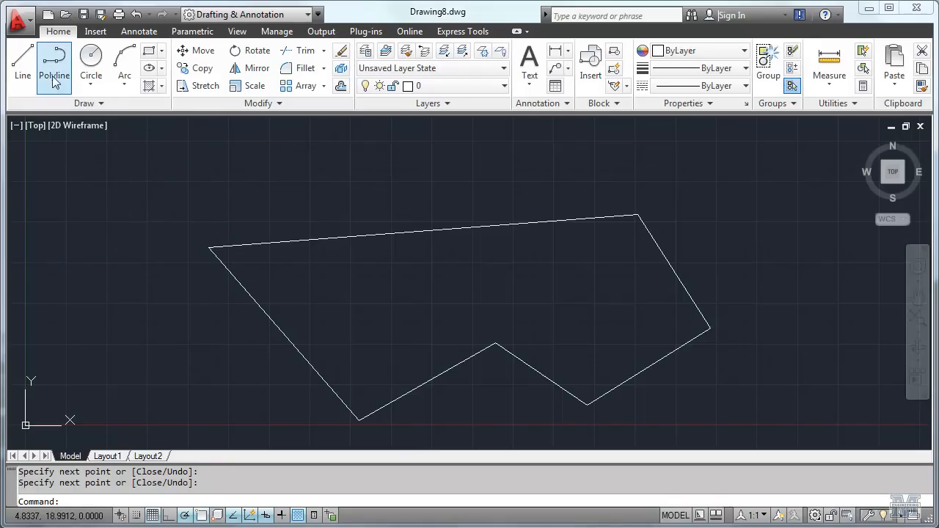
Draw a single line above the outline and end it via the right-click Enter option
{"action": "left_click", "coordinate": [22, 57]}
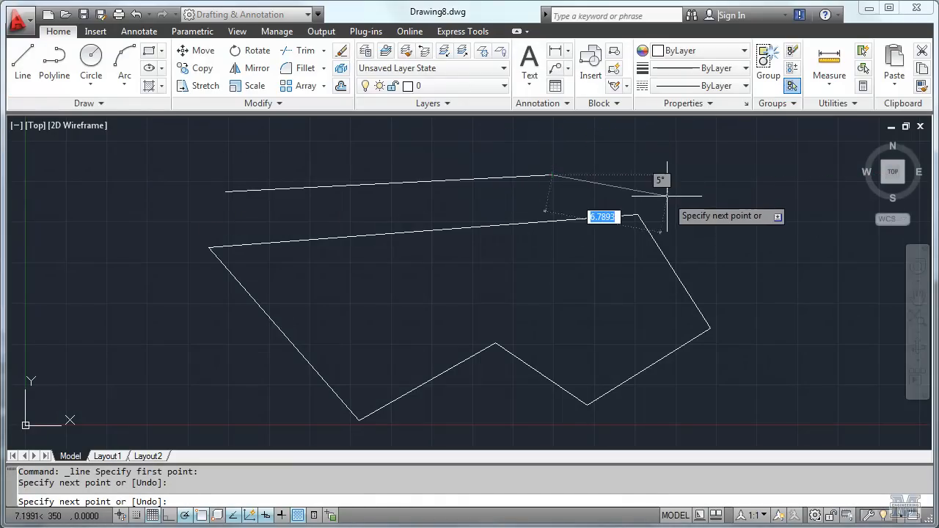
{"action": "right_click", "coordinate": [669, 205]}
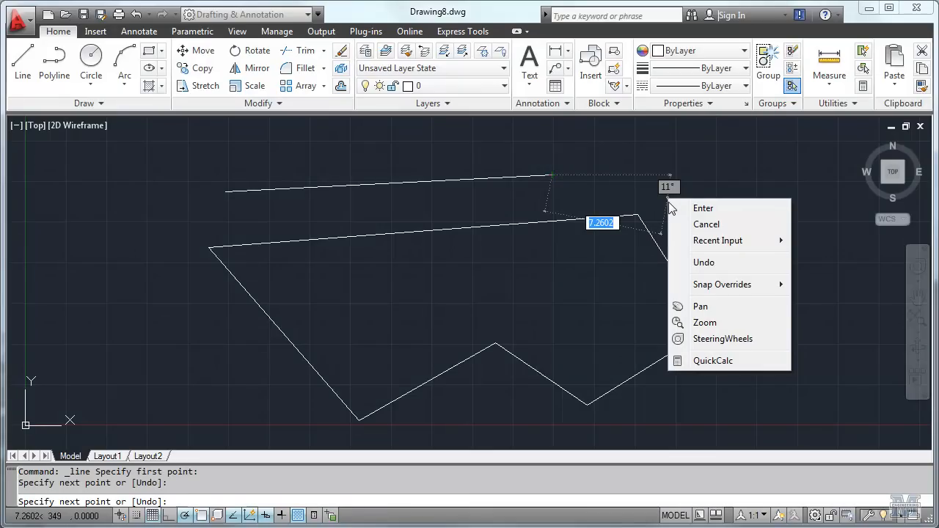
{"action": "mouse_move", "coordinate": [703, 209]}
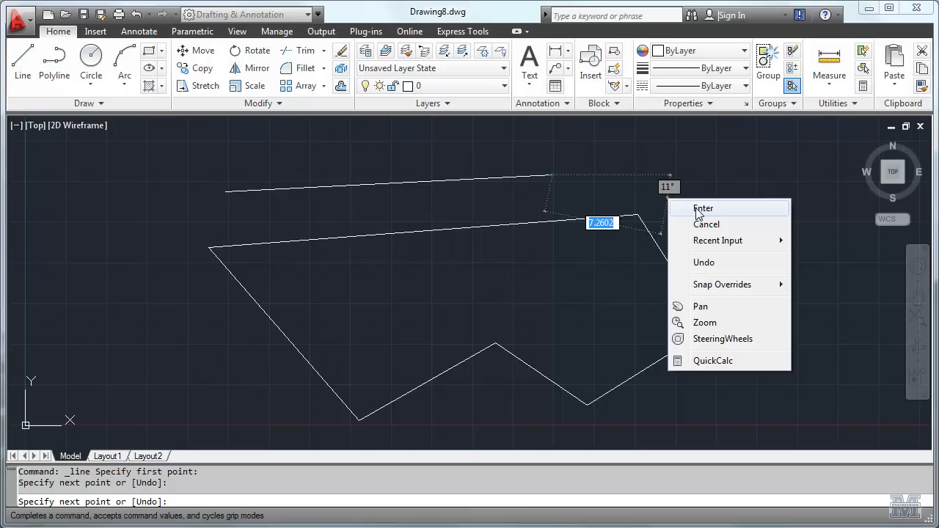
{"action": "mouse_move", "coordinate": [703, 215]}
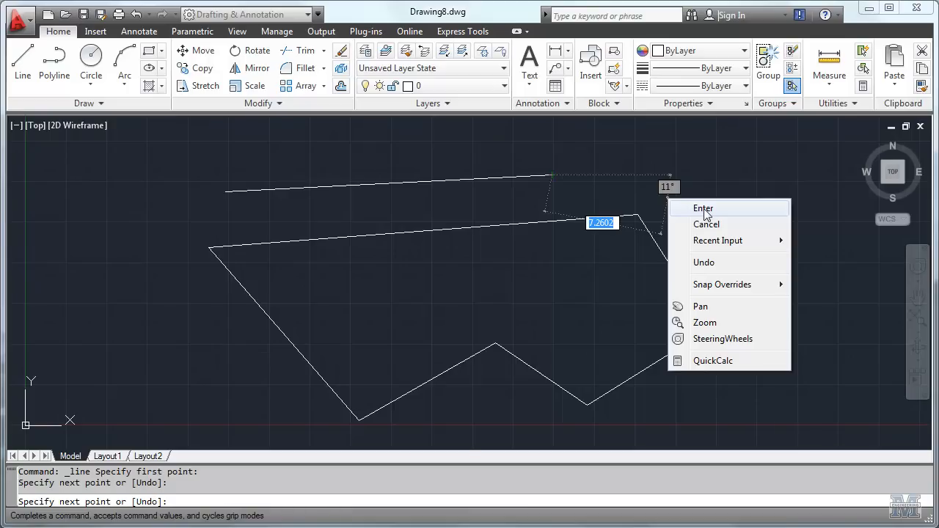
{"action": "left_click", "coordinate": [703, 208]}
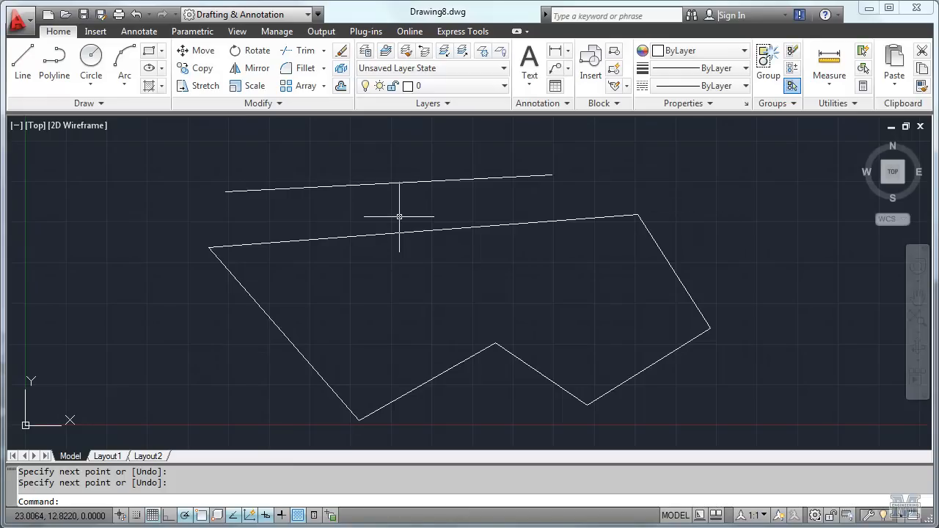
{"action": "mouse_move", "coordinate": [822, 434]}
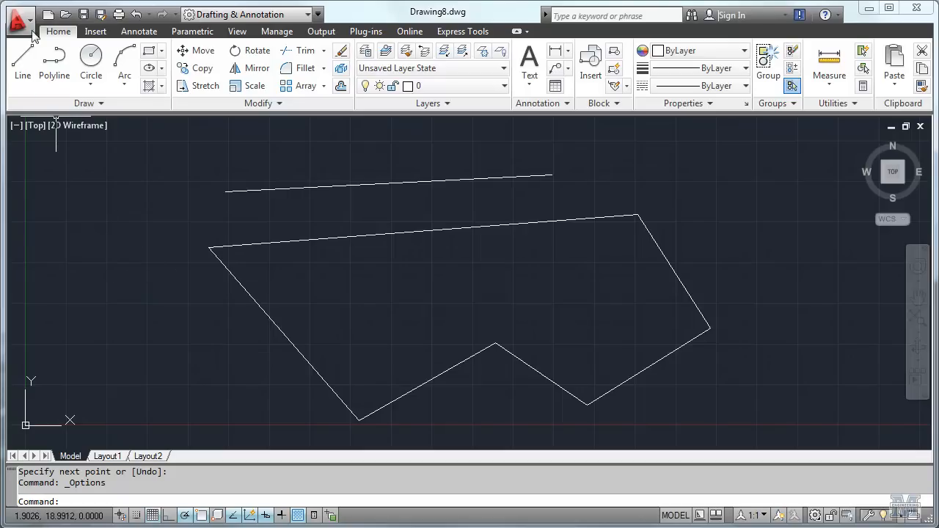
{"action": "left_click", "coordinate": [19, 15]}
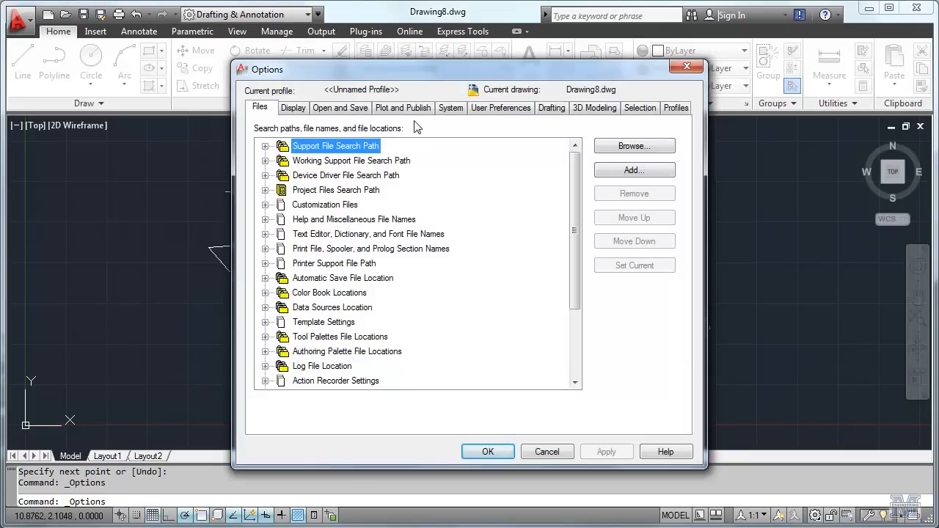
{"action": "left_click", "coordinate": [502, 107]}
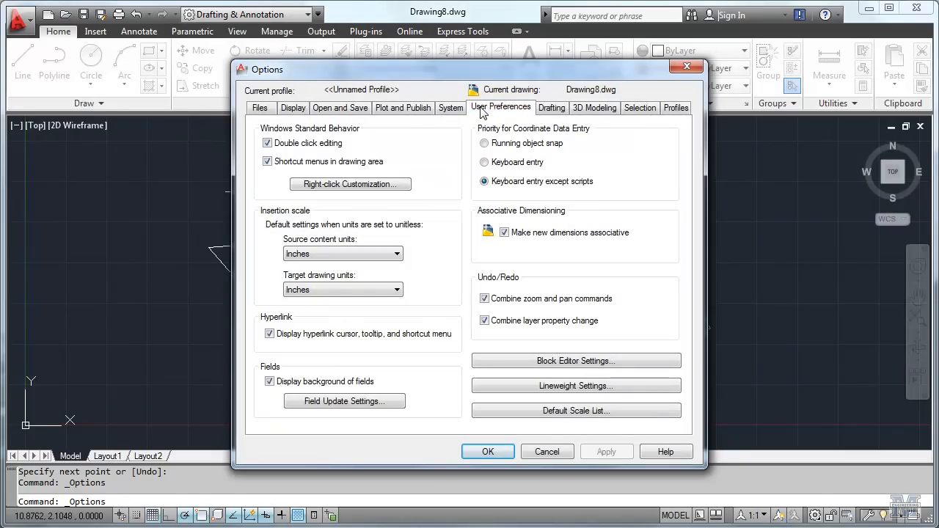
{"action": "mouse_move", "coordinate": [350, 184]}
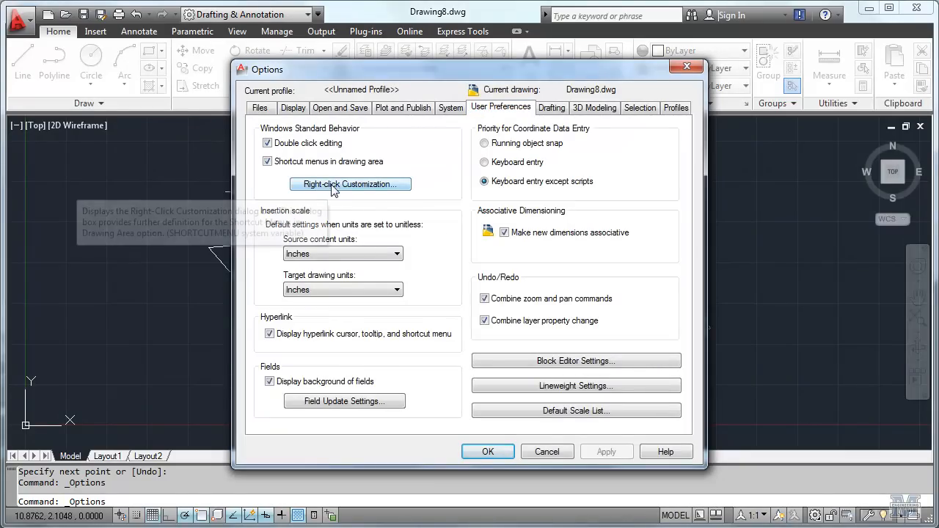
{"action": "left_click", "coordinate": [350, 184]}
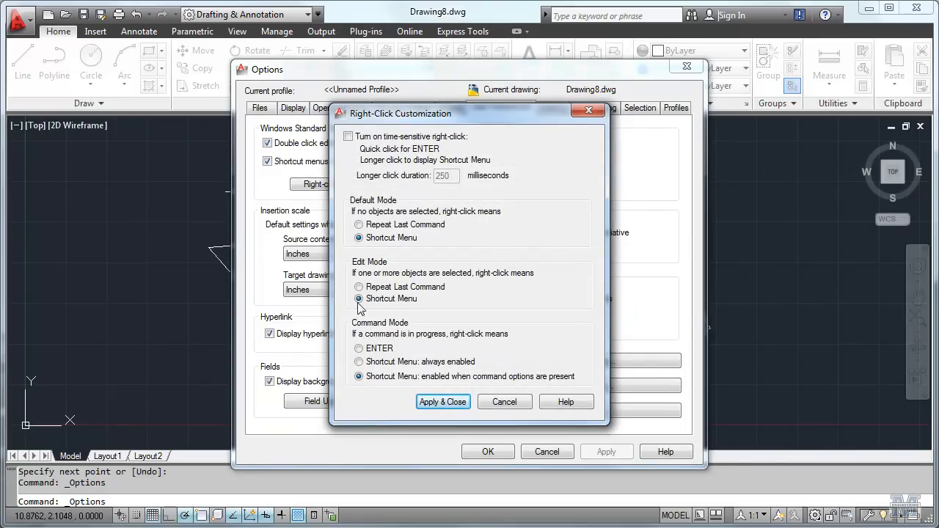
{"action": "mouse_move", "coordinate": [476, 336]}
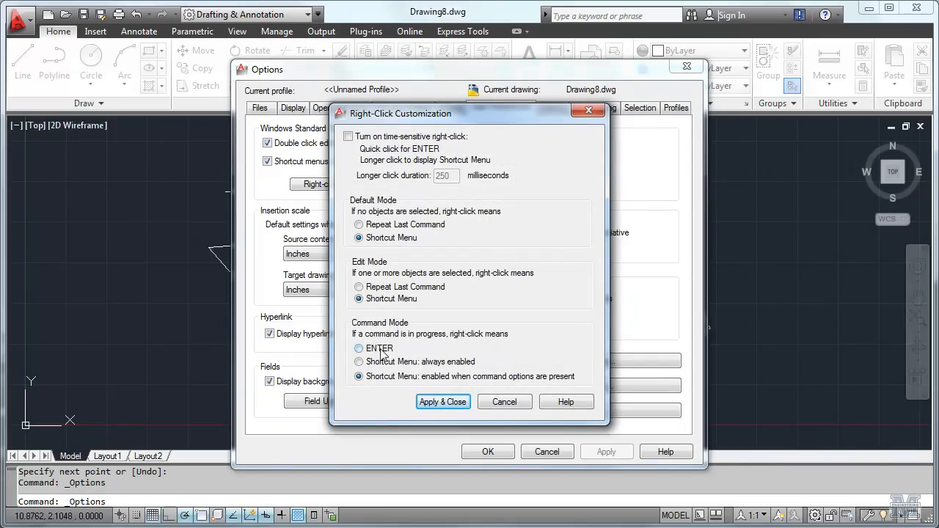
{"action": "mouse_move", "coordinate": [381, 354]}
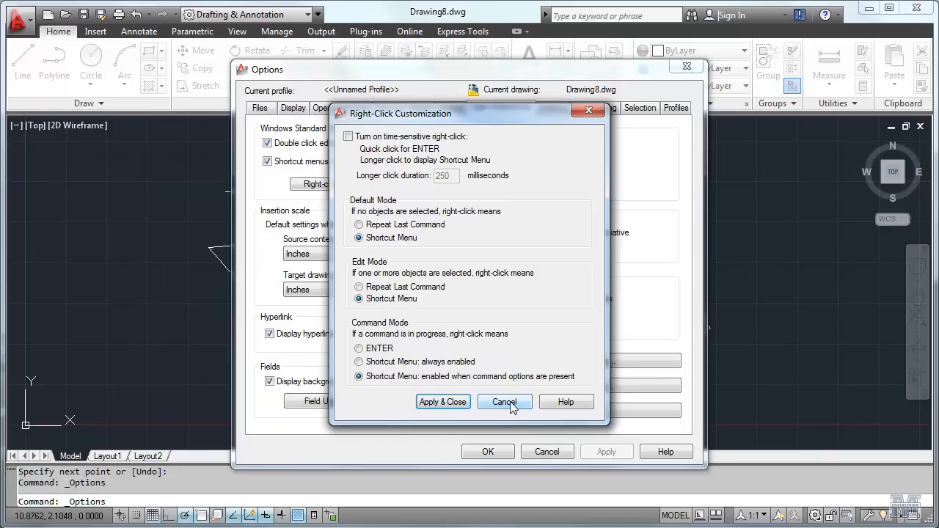
{"action": "left_click", "coordinate": [504, 401]}
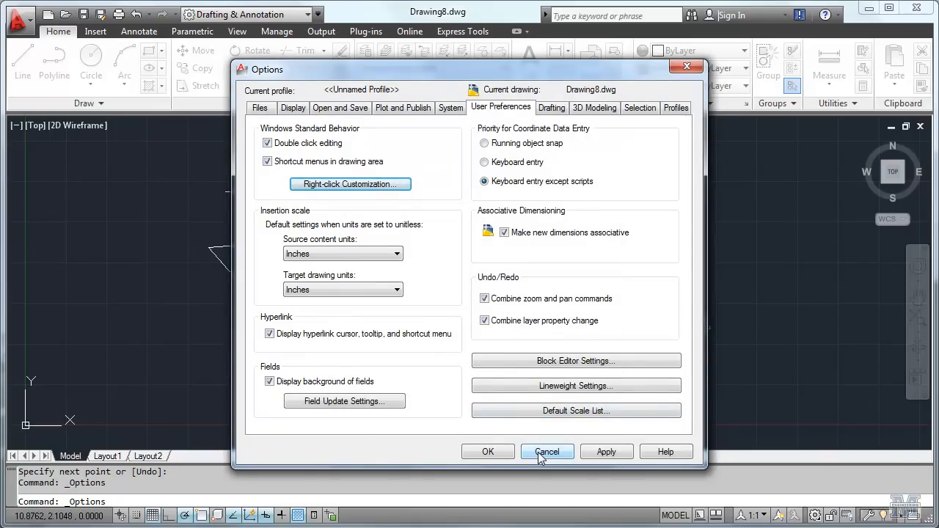
{"action": "left_click", "coordinate": [547, 452]}
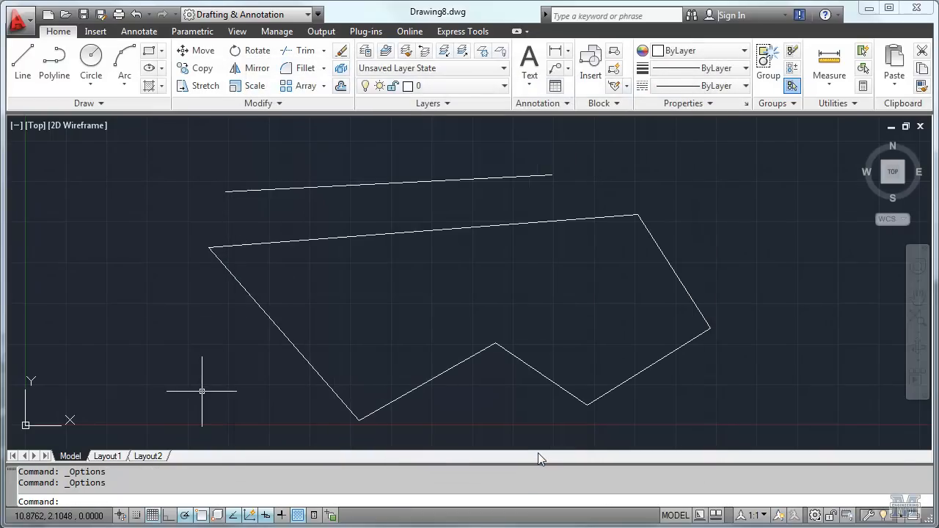
{"action": "mouse_move", "coordinate": [377, 287]}
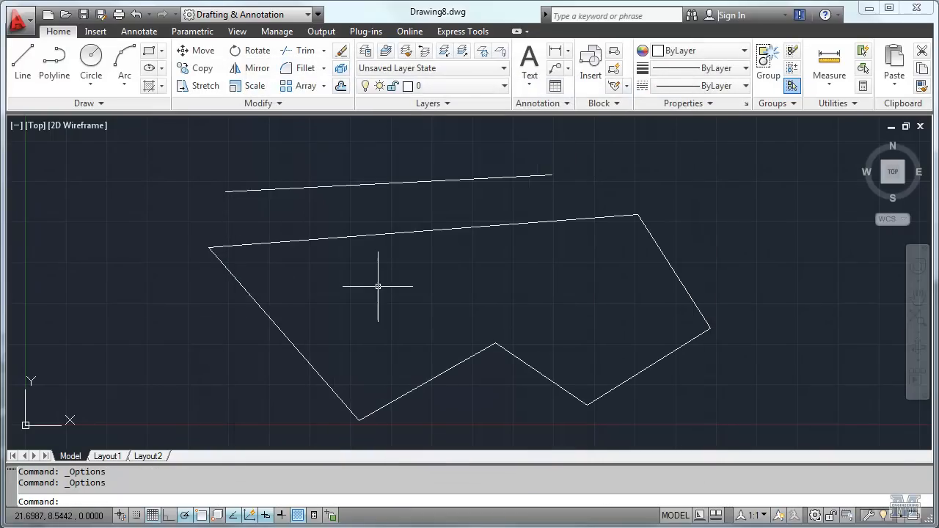
{"action": "mouse_move", "coordinate": [389, 285]}
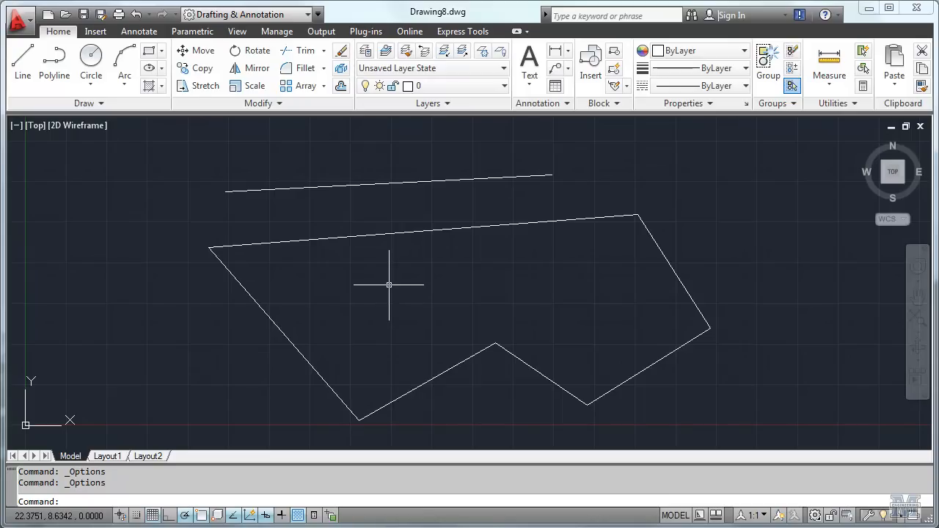
{"action": "mouse_move", "coordinate": [413, 288]}
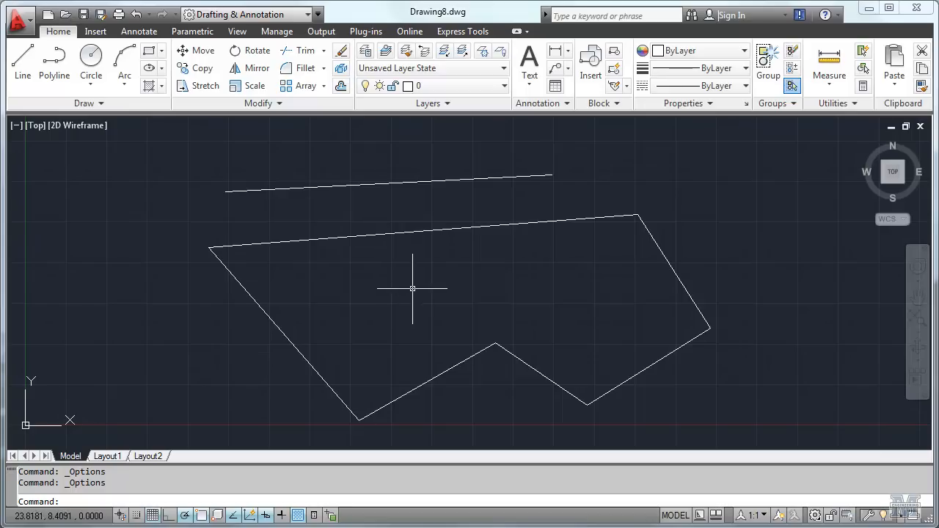
{"action": "mouse_move", "coordinate": [417, 287]}
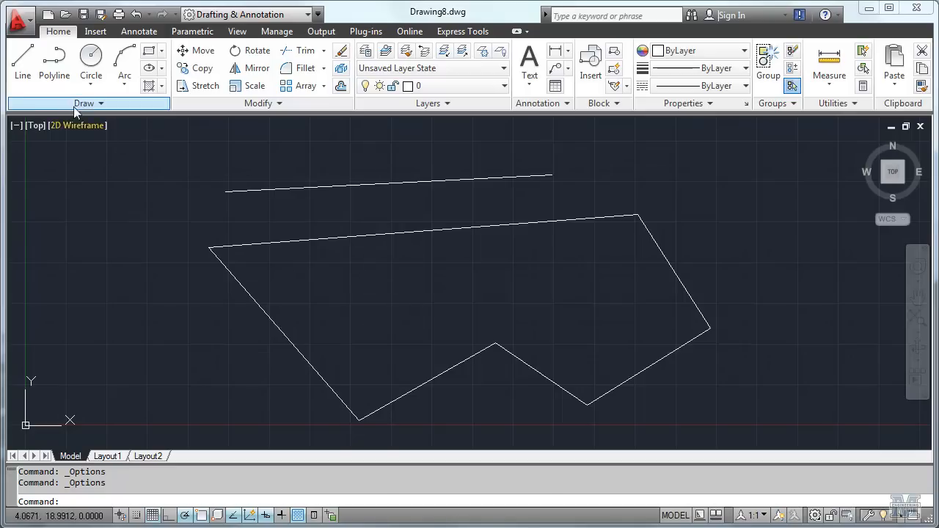
Draw a chain of three connected line segments across the closed outline
{"action": "left_click", "coordinate": [22, 66]}
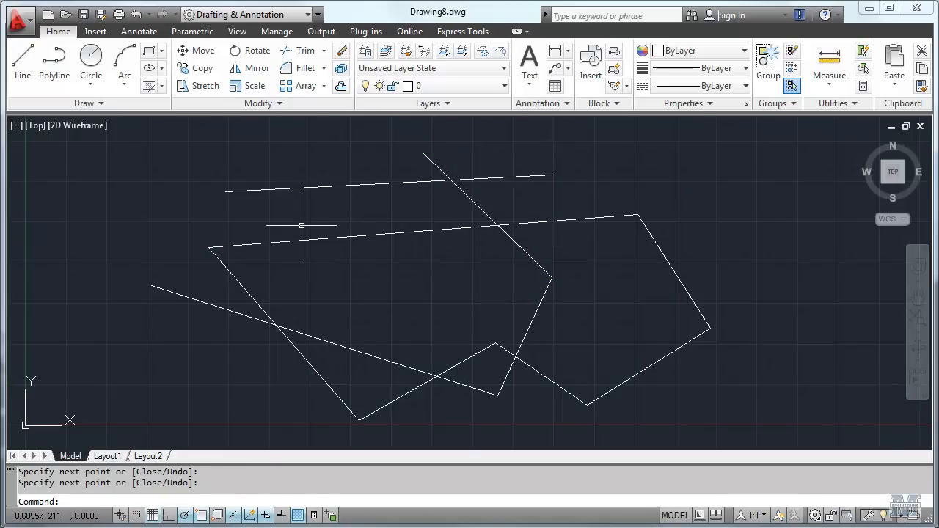
{"action": "mouse_move", "coordinate": [308, 229]}
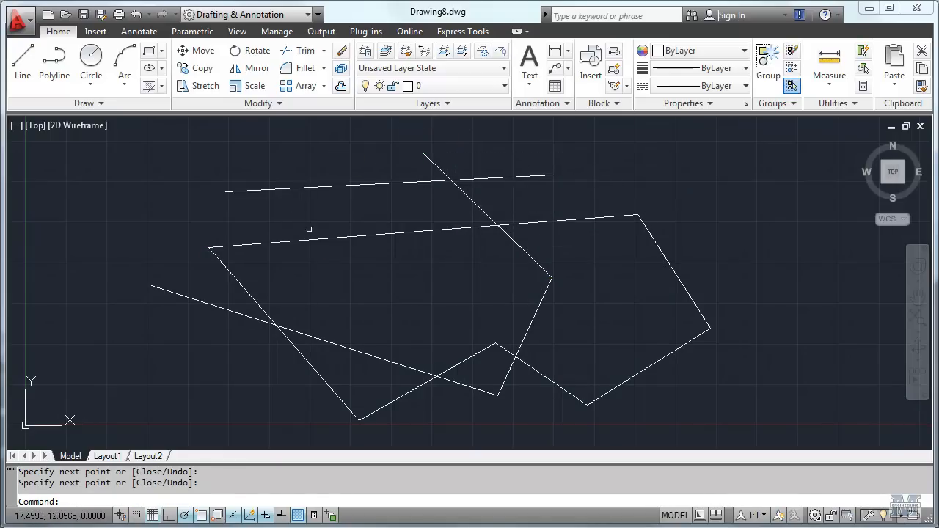
{"action": "mouse_move", "coordinate": [131, 215]}
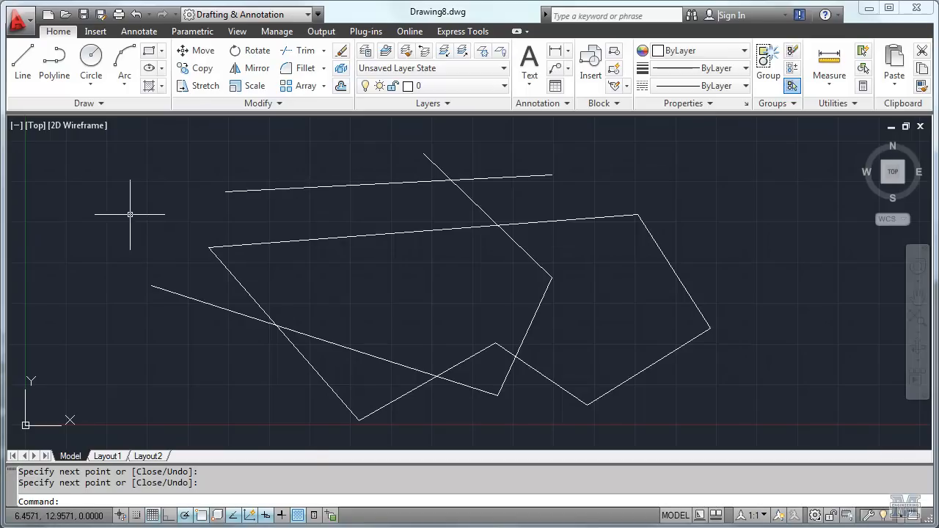
Bring up the right-click shortcut menu over the drawing and over the top line
{"action": "right_click", "coordinate": [131, 214]}
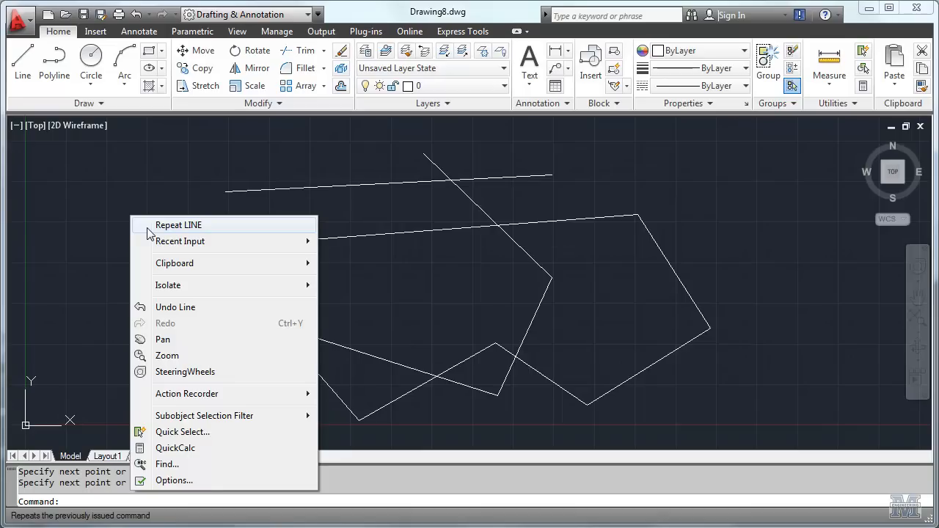
{"action": "mouse_move", "coordinate": [101, 278]}
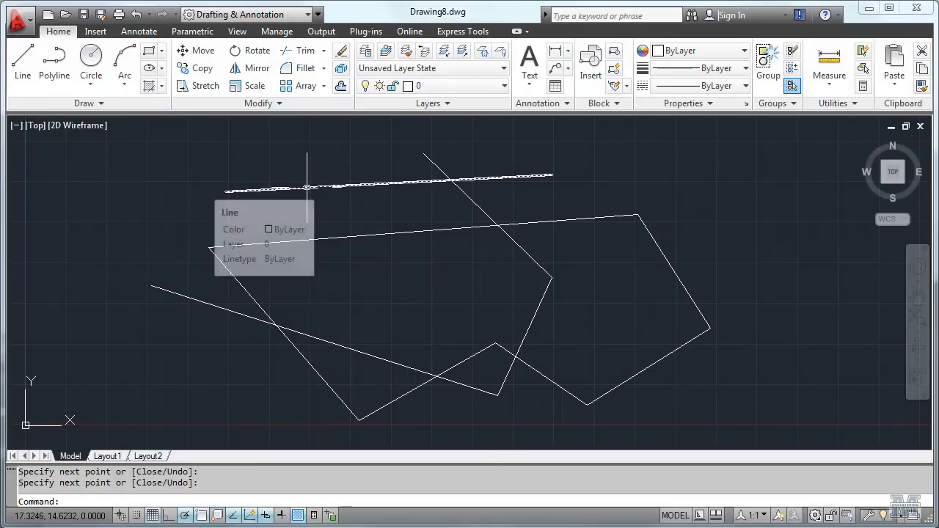
{"action": "right_click", "coordinate": [307, 194]}
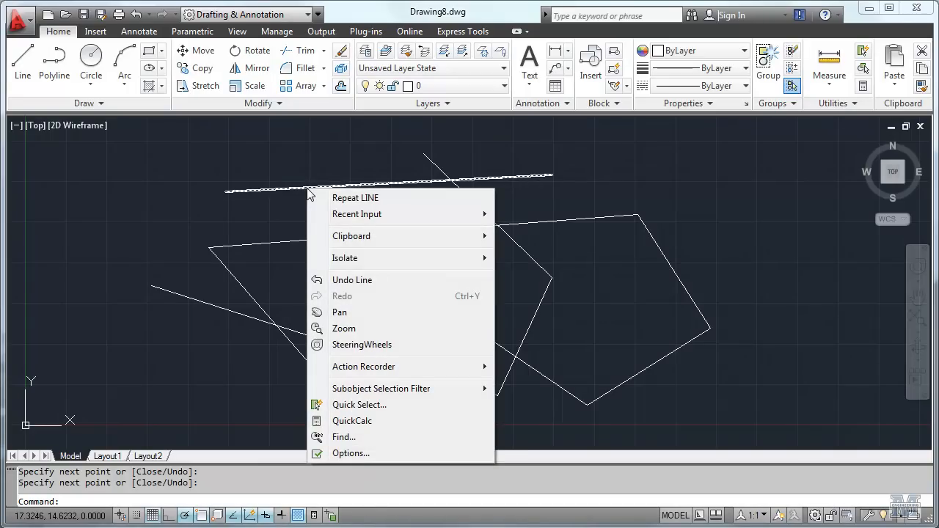
{"action": "mouse_move", "coordinate": [243, 226]}
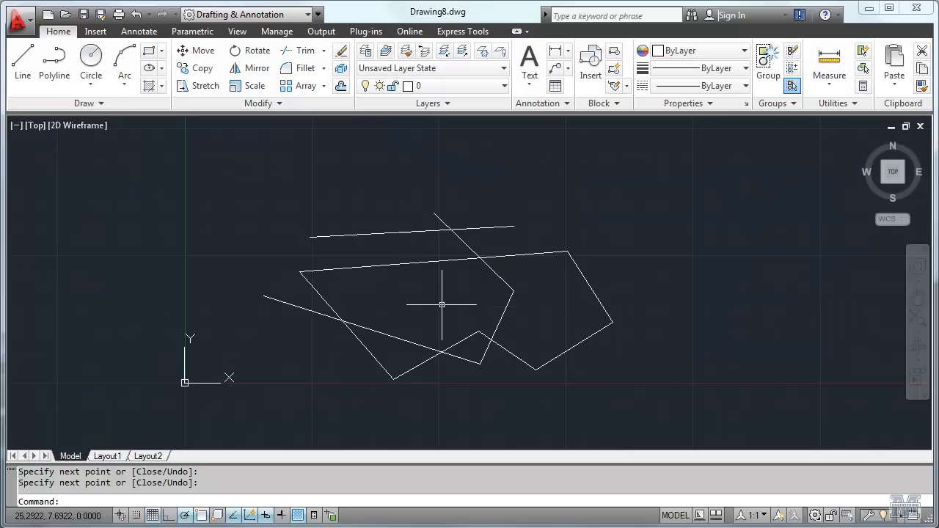
{"action": "mouse_move", "coordinate": [442, 304]}
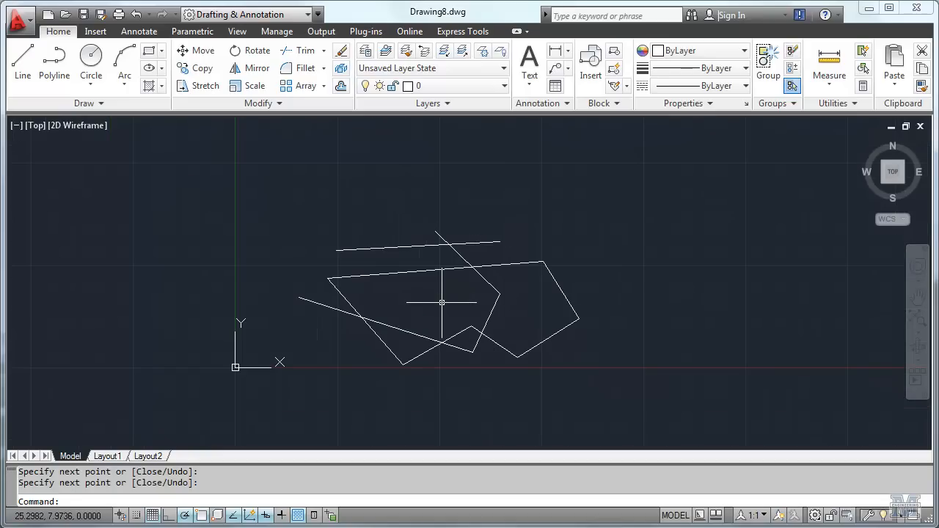
{"action": "mouse_move", "coordinate": [446, 297]}
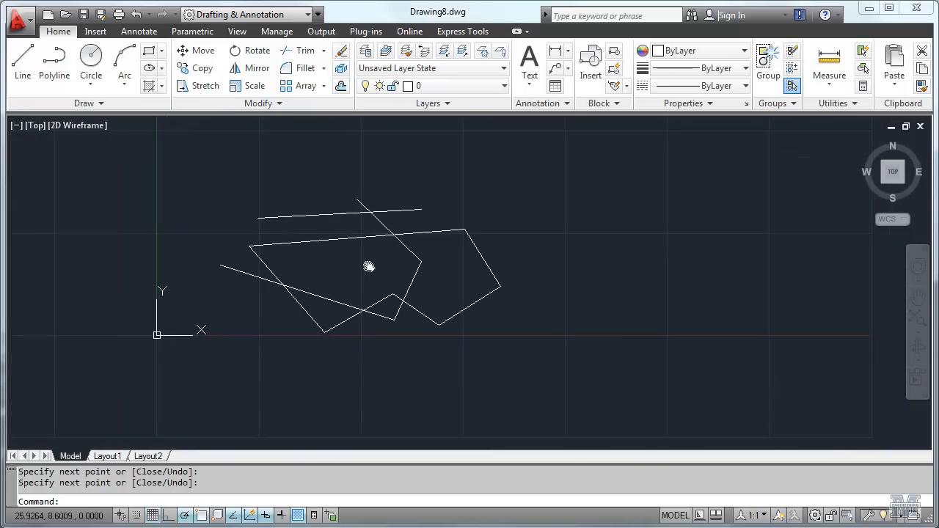
{"action": "mouse_move", "coordinate": [708, 468]}
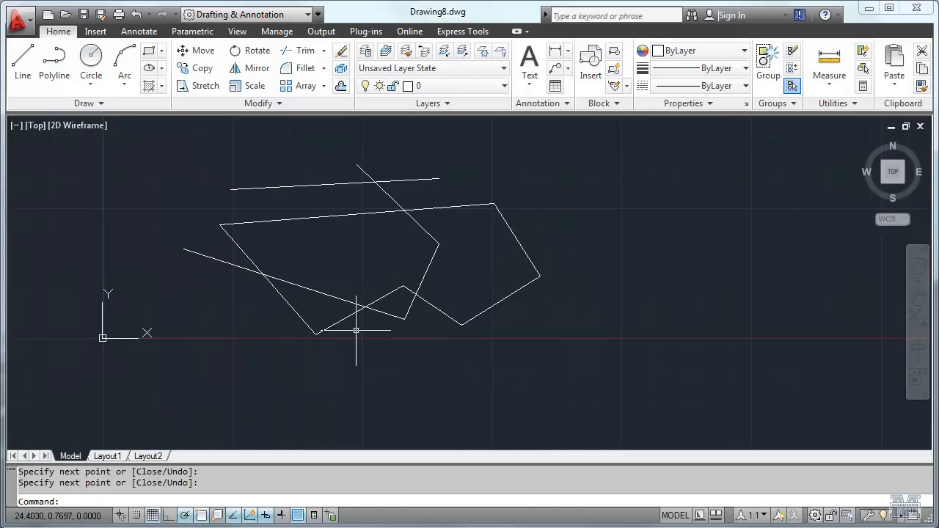
Run ZOOM with the Extents (E) option so all sketch lines fill the view
{"action": "type", "text": "z"}
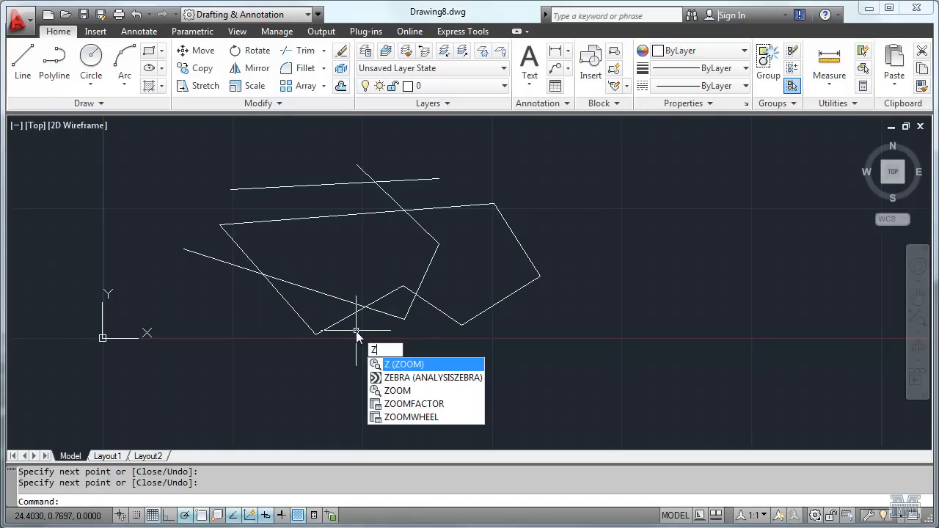
{"action": "type", "text": "oom"}
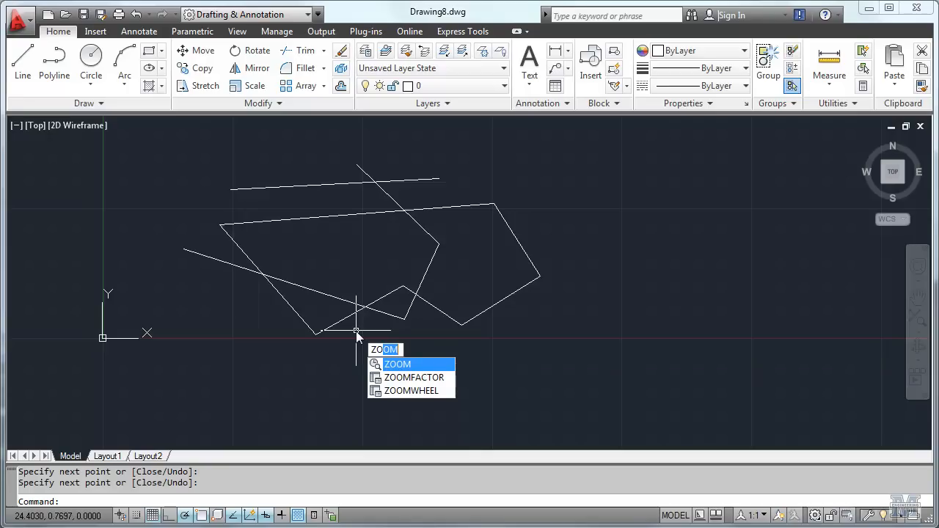
{"action": "key", "text": "Enter"}
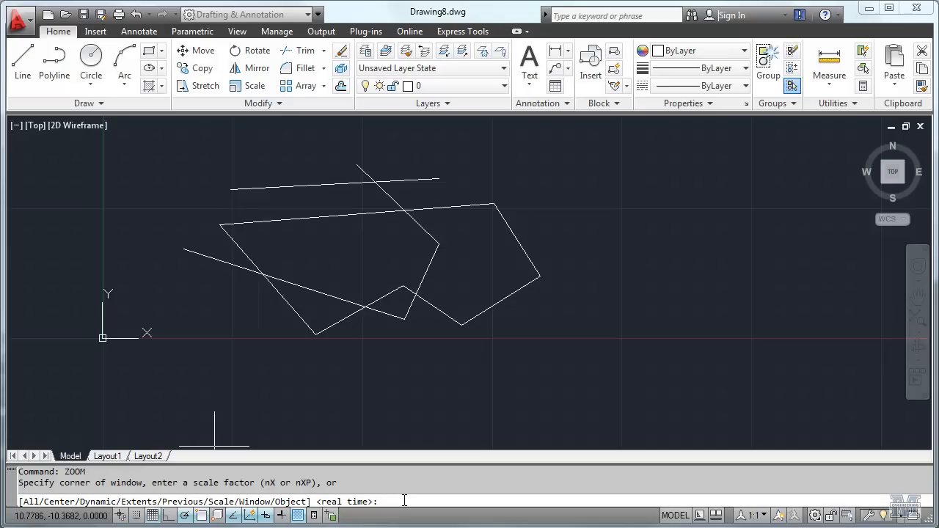
{"action": "type", "text": "ex"}
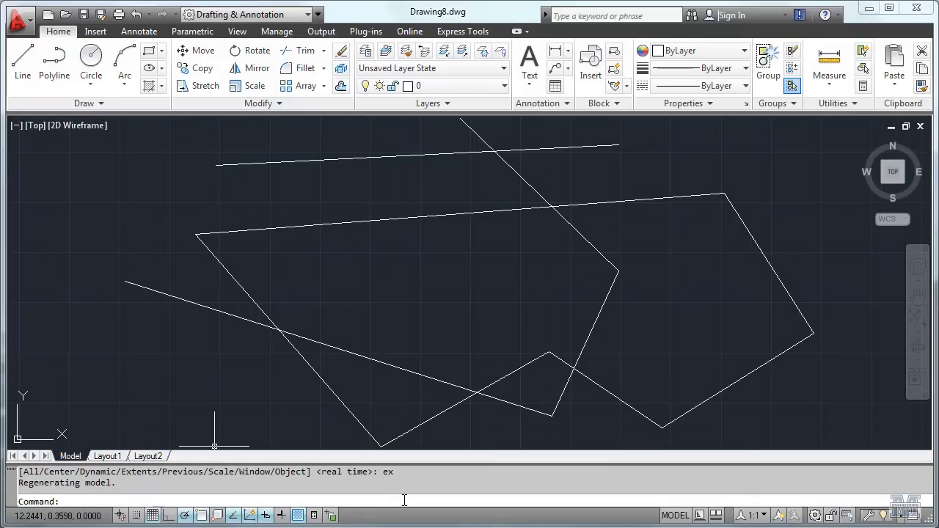
{"action": "mouse_move", "coordinate": [370, 308]}
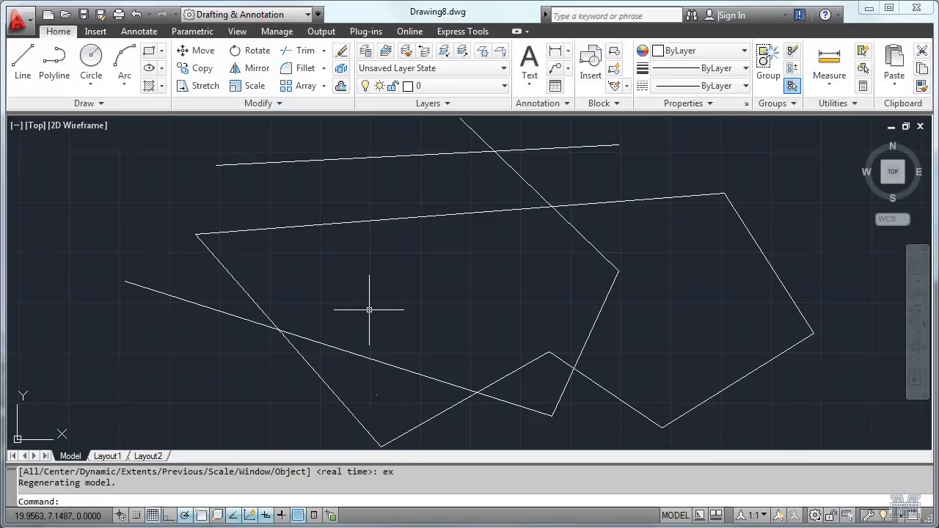
{"action": "mouse_move", "coordinate": [351, 306]}
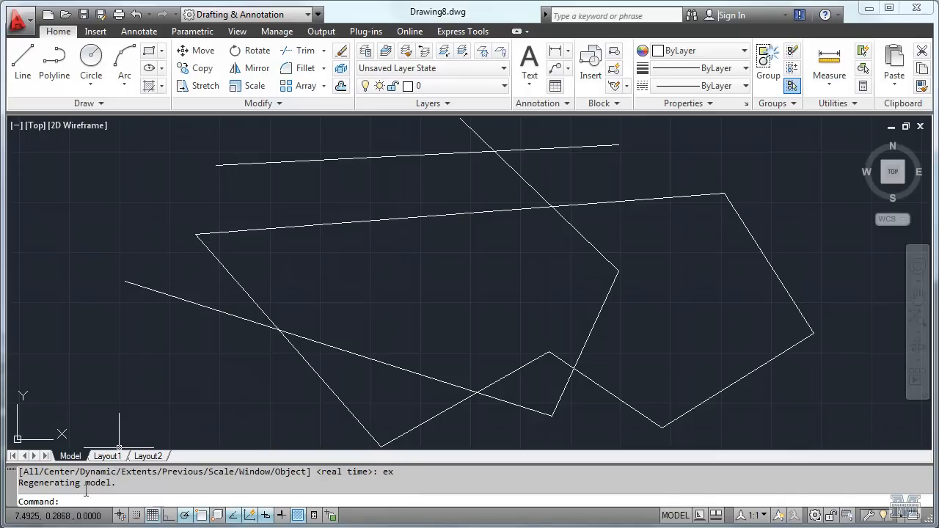
{"action": "mouse_move", "coordinate": [88, 103]}
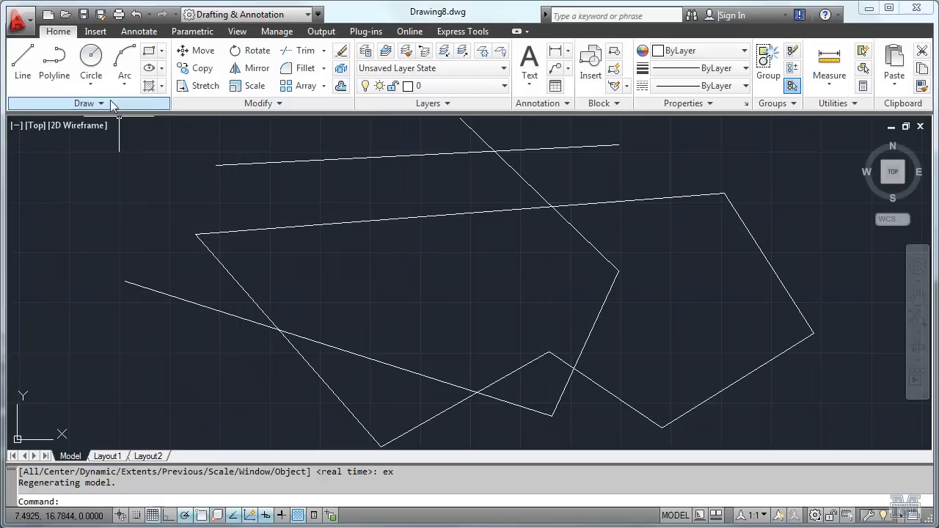
{"action": "mouse_move", "coordinate": [90, 58]}
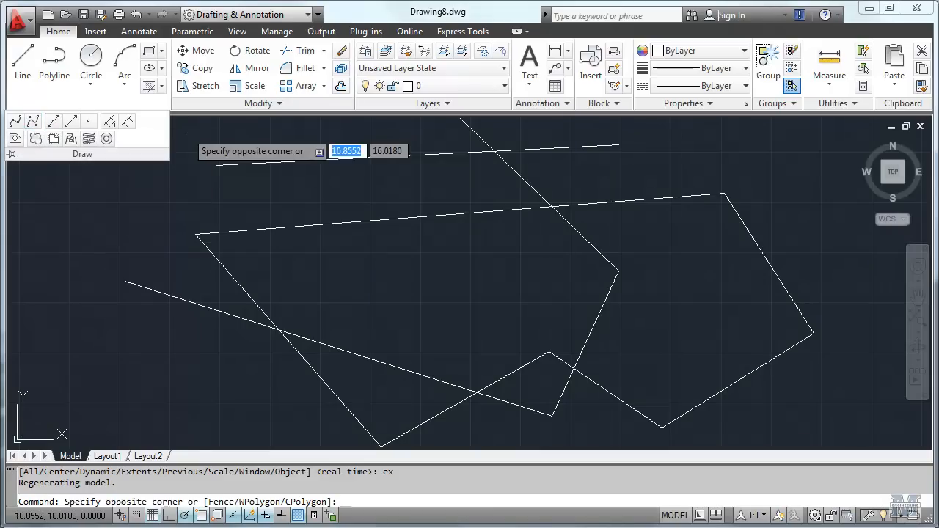
{"action": "key", "text": "Escape"}
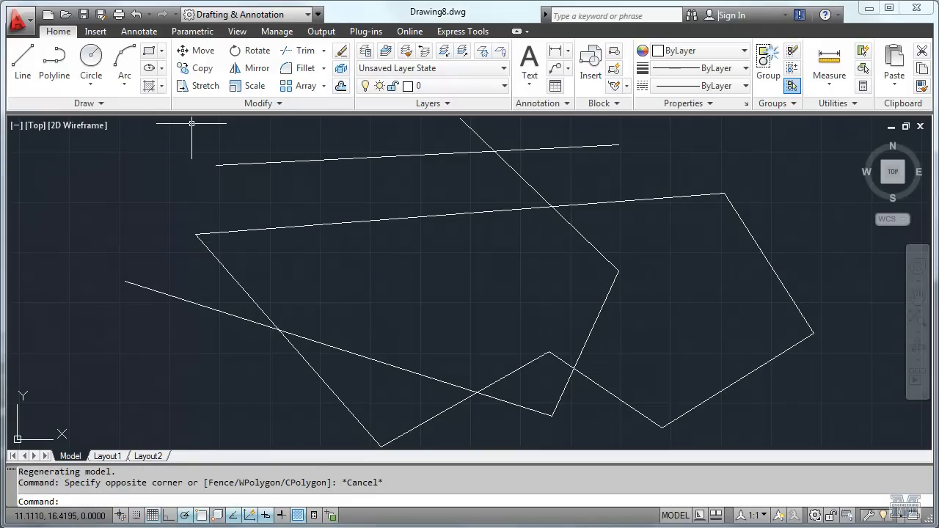
{"action": "mouse_move", "coordinate": [518, 32]}
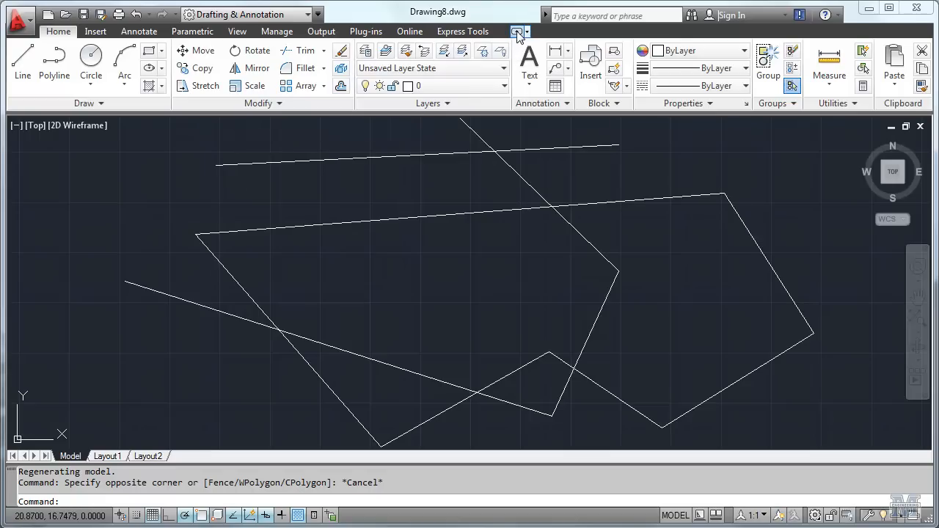
{"action": "left_click", "coordinate": [518, 32]}
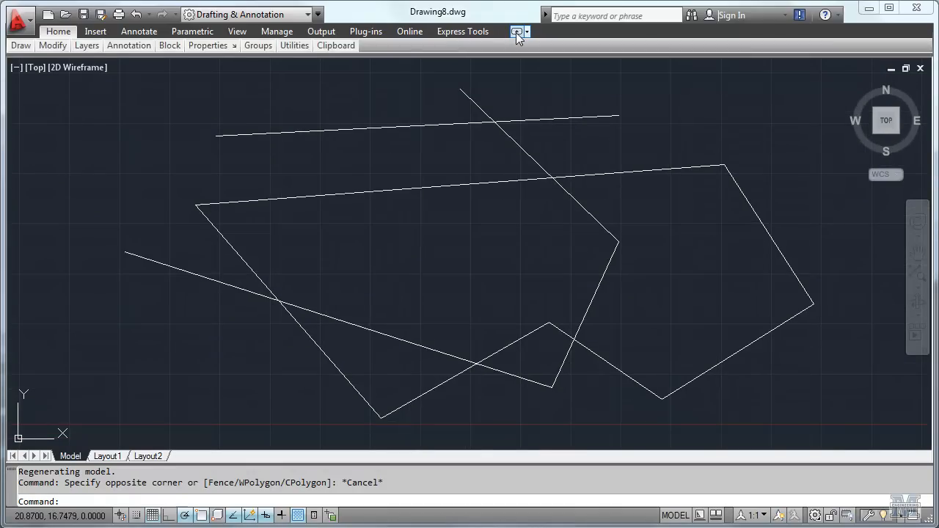
{"action": "left_click", "coordinate": [517, 32]}
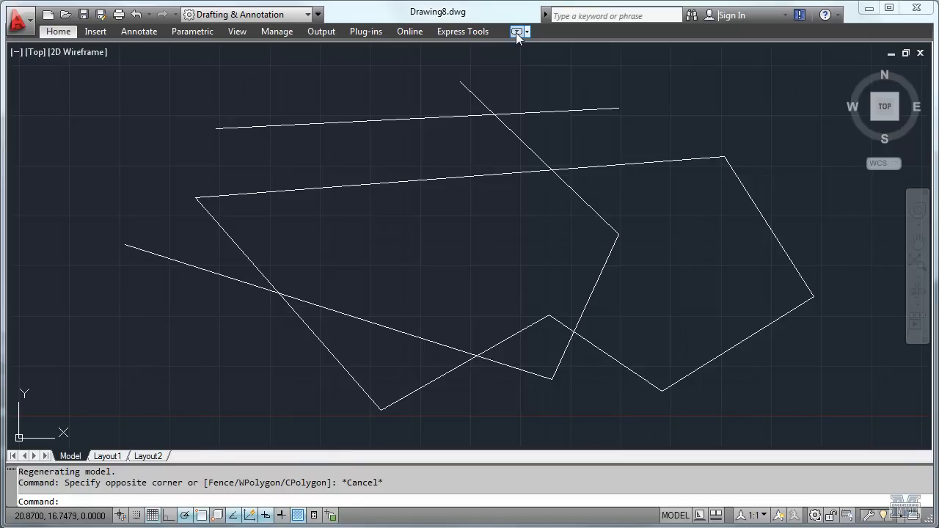
{"action": "left_click", "coordinate": [517, 31]}
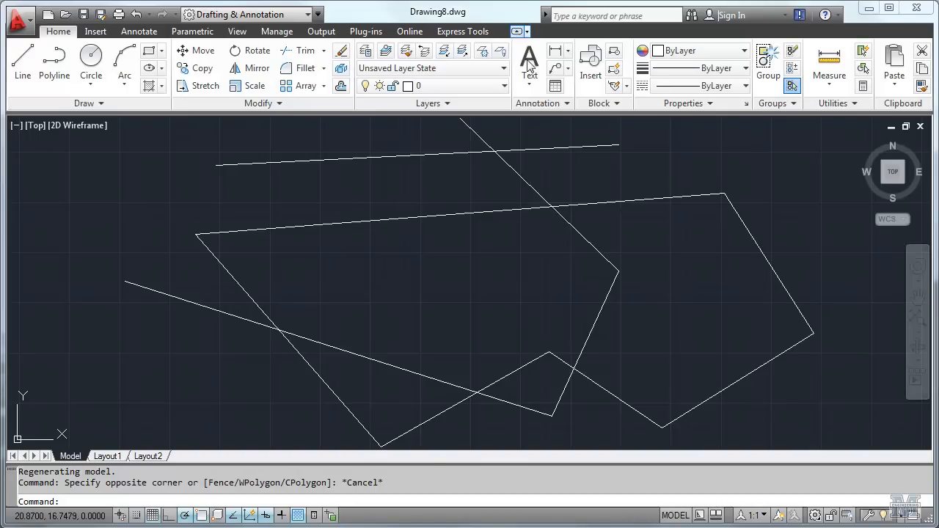
{"action": "mouse_move", "coordinate": [151, 330]}
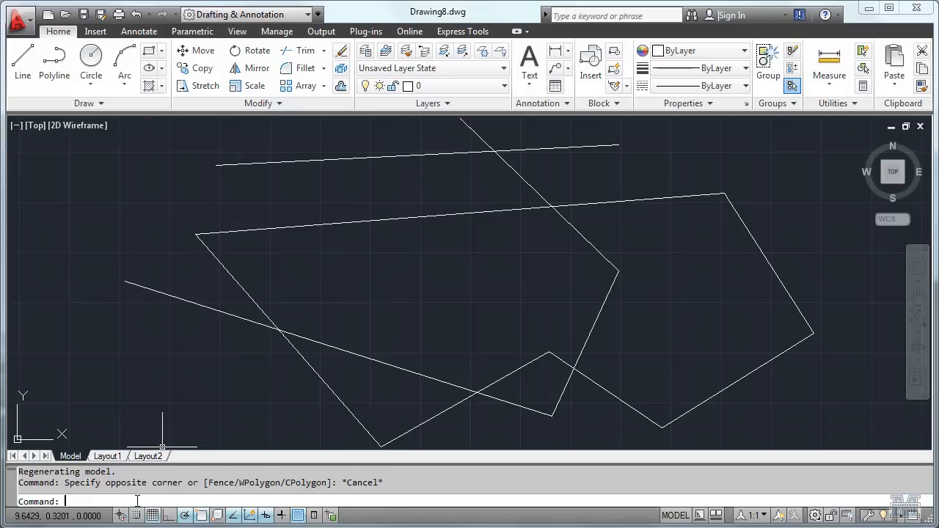
Show the classic menu bar with MENUBAR 1, then hide it again with MENUBAR 0
{"action": "type", "text": "menubar"}
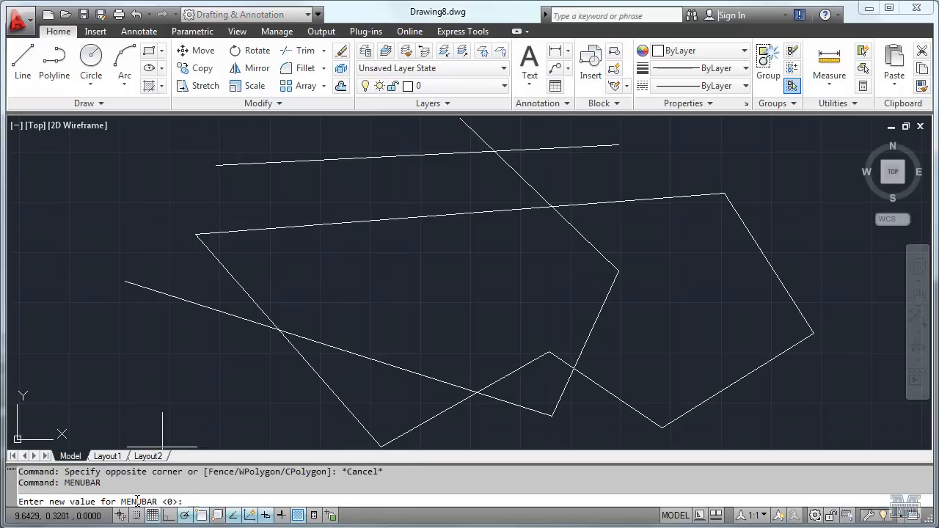
{"action": "type", "text": "1"}
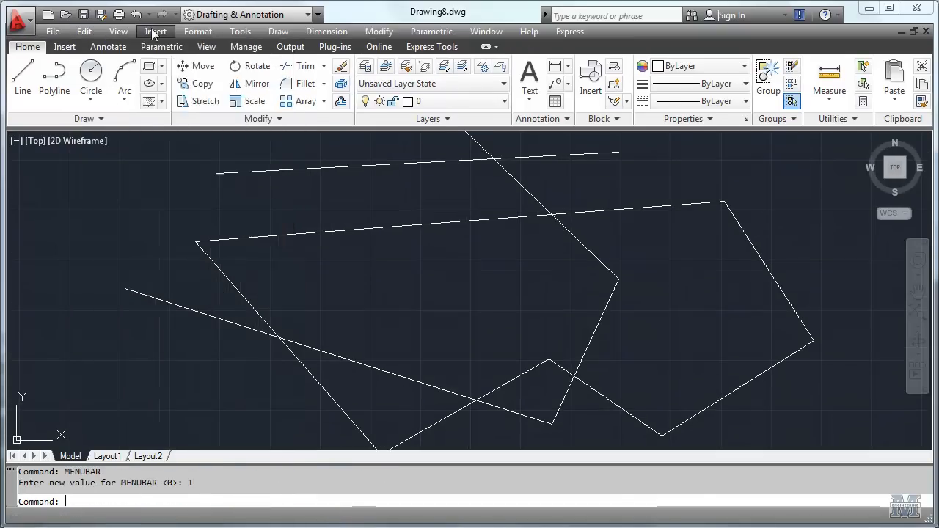
{"action": "left_click", "coordinate": [155, 31]}
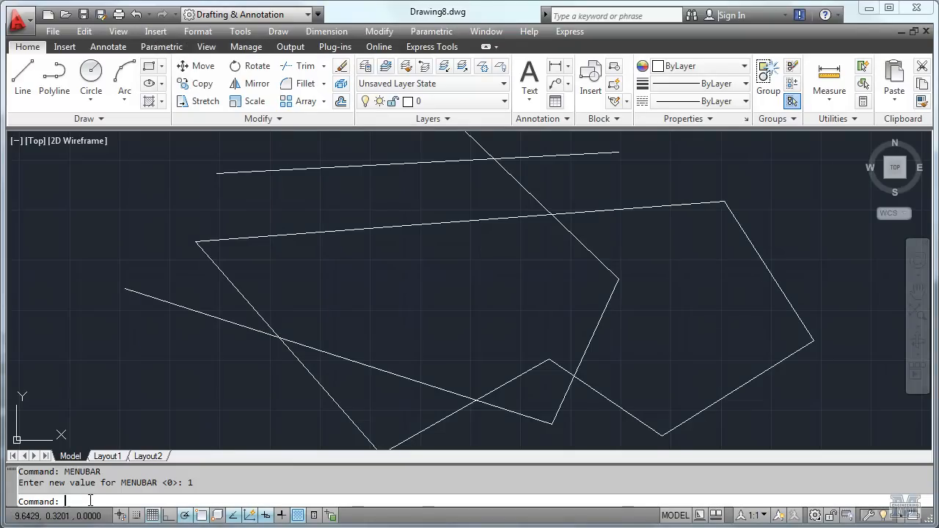
{"action": "type", "text": "menubar"}
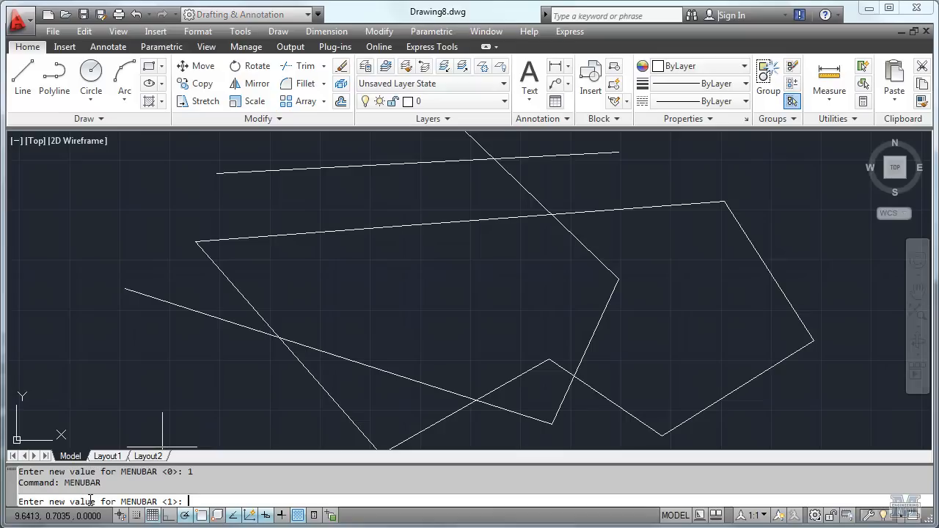
{"action": "type", "text": "0"}
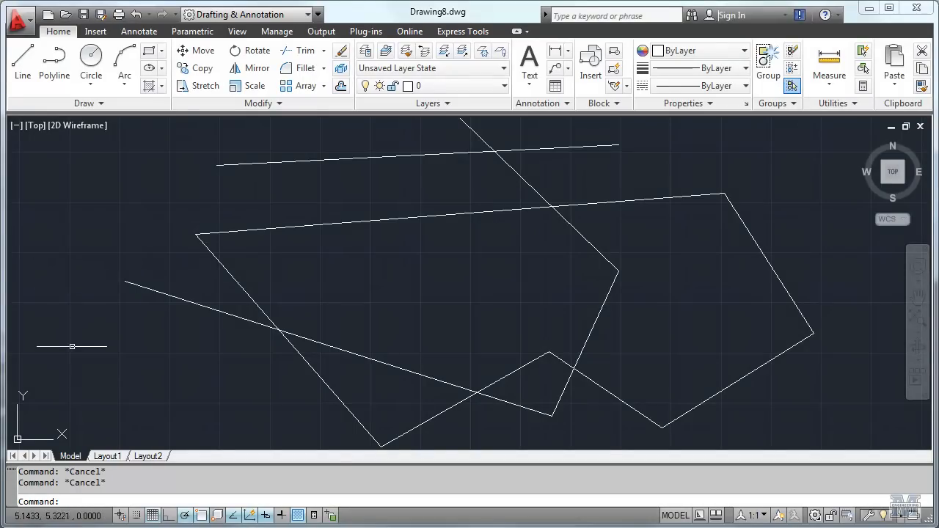
{"action": "mouse_move", "coordinate": [195, 391]}
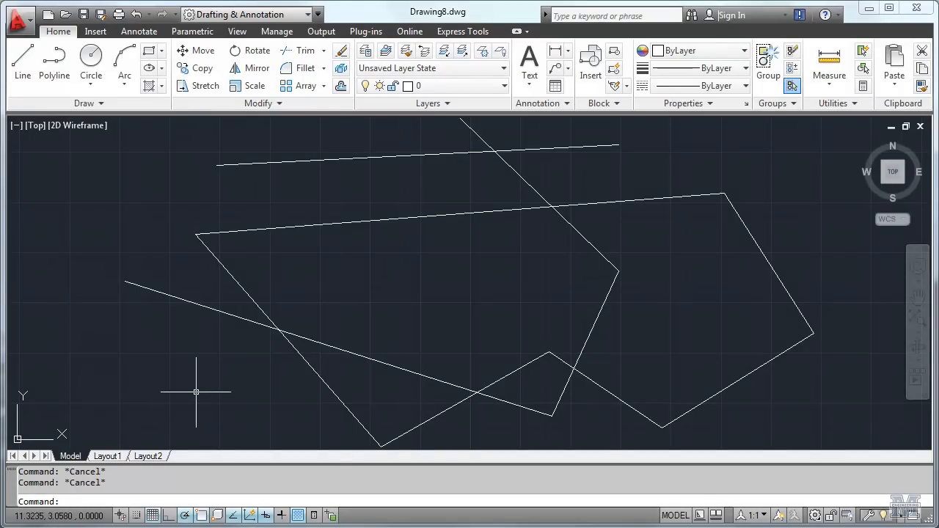
Start a new Line command, ready to pick the first point
{"action": "left_click", "coordinate": [22, 63]}
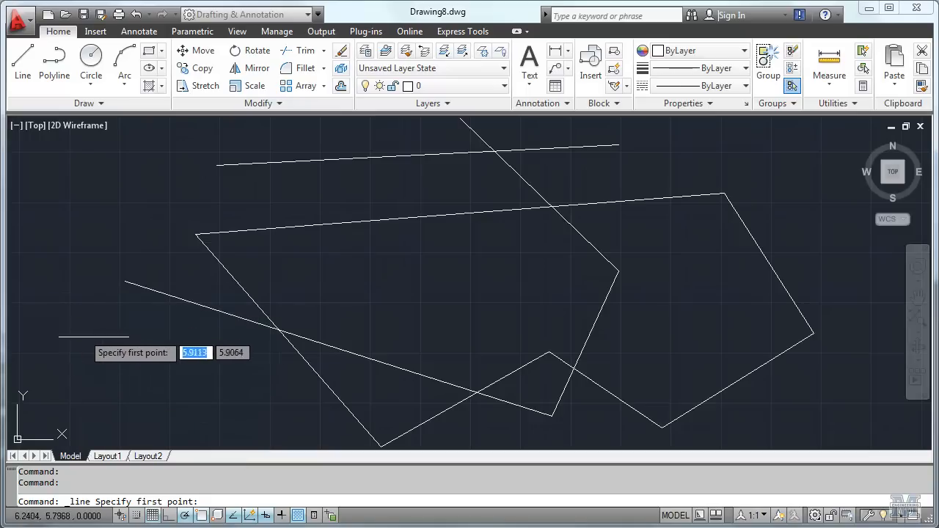
{"action": "mouse_move", "coordinate": [99, 316]}
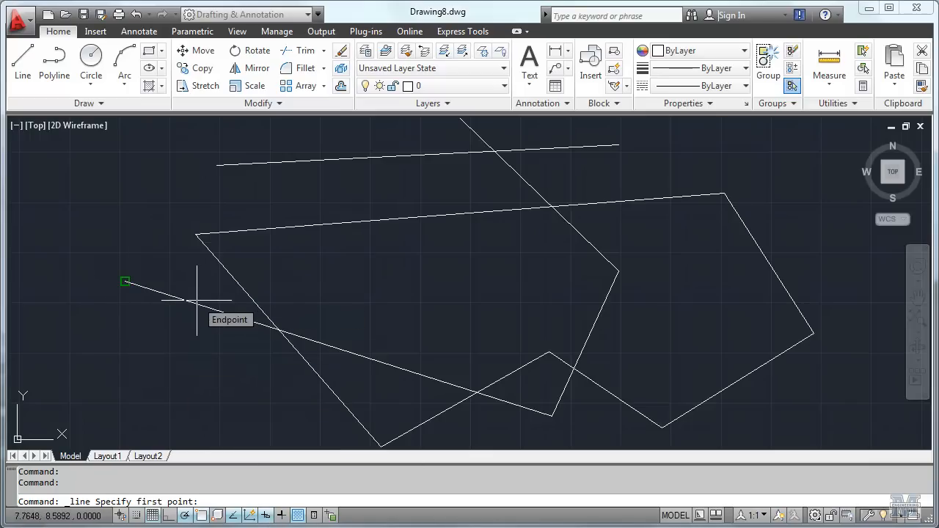
{"action": "mouse_move", "coordinate": [178, 363]}
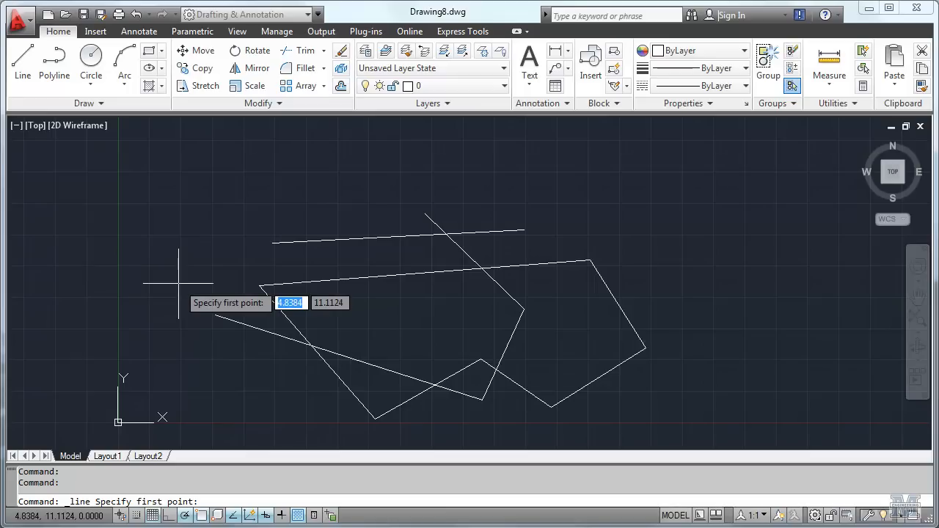
{"action": "mouse_move", "coordinate": [168, 286]}
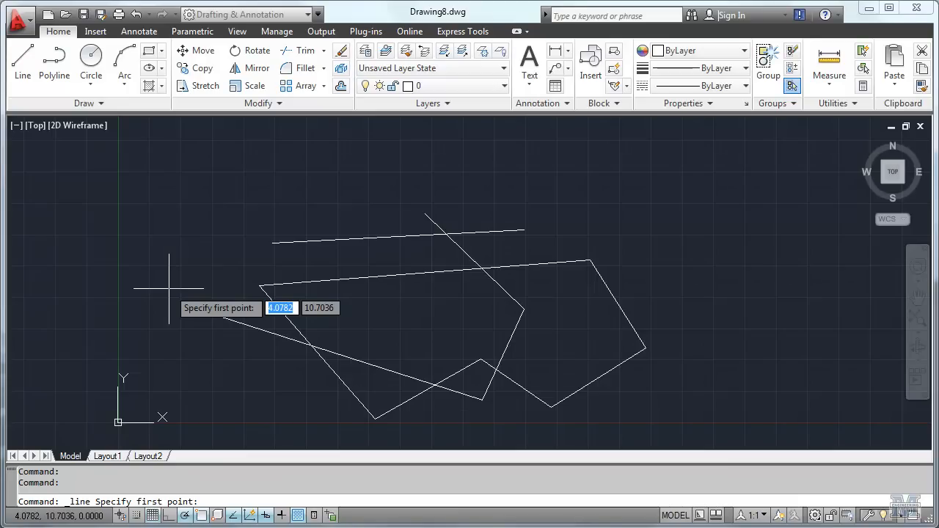
{"action": "mouse_move", "coordinate": [187, 179]}
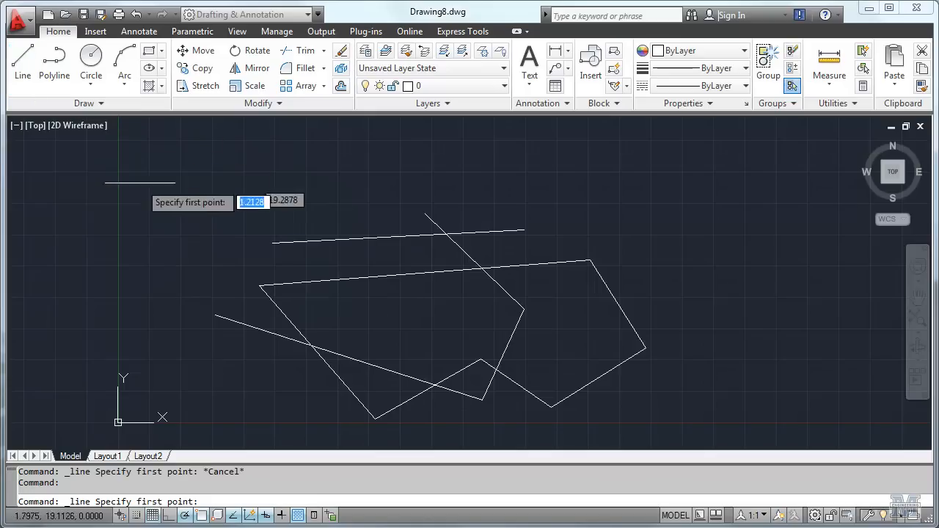
Draw a closed 30 by 20 rectangle from an upper-left start point around the shapes
{"action": "left_click", "coordinate": [216, 205]}
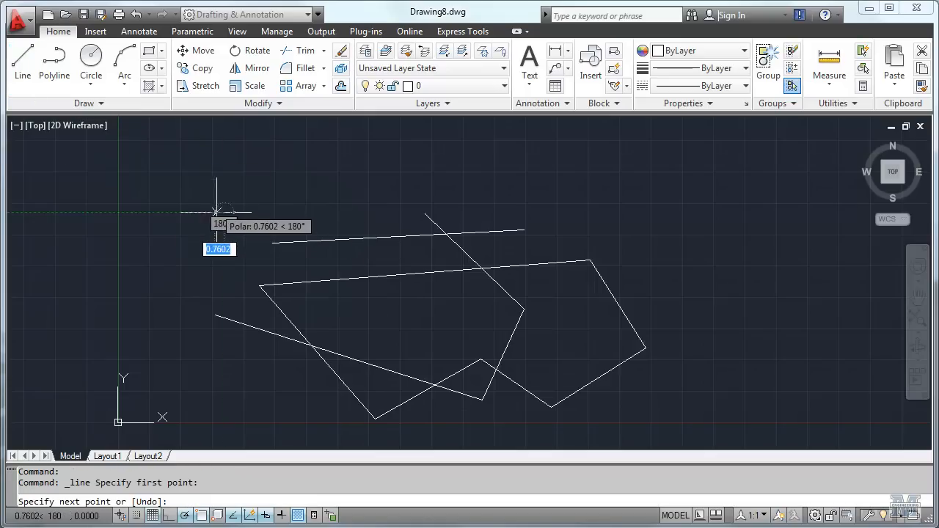
{"action": "mouse_move", "coordinate": [223, 213]}
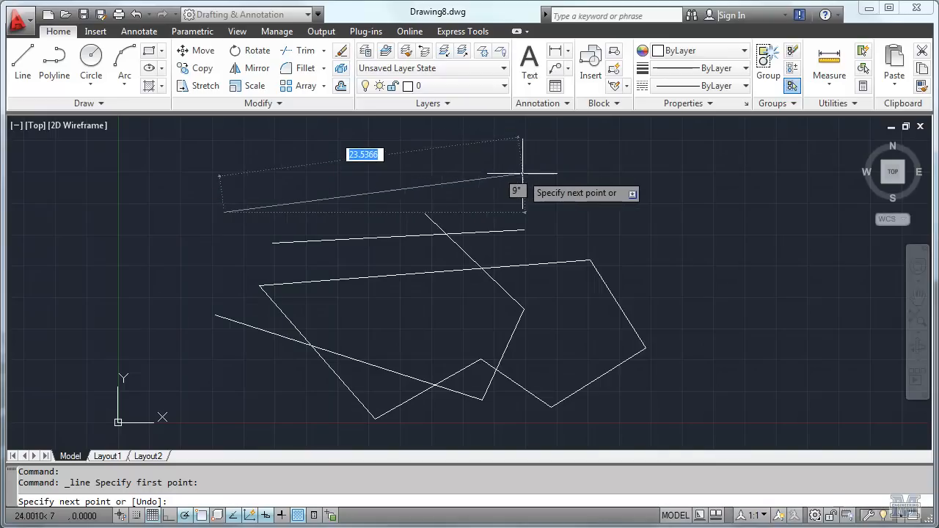
{"action": "mouse_move", "coordinate": [581, 213]}
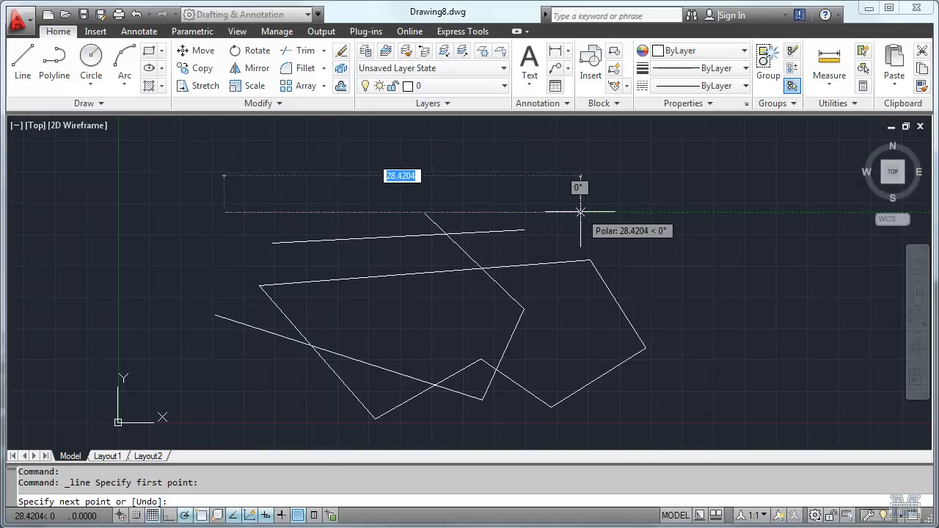
{"action": "type", "text": "3"}
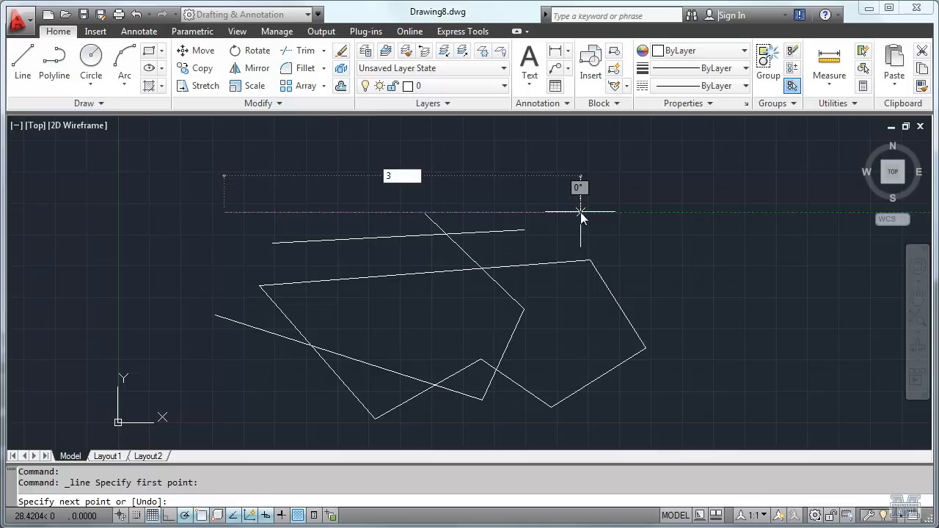
{"action": "type", "text": "0"}
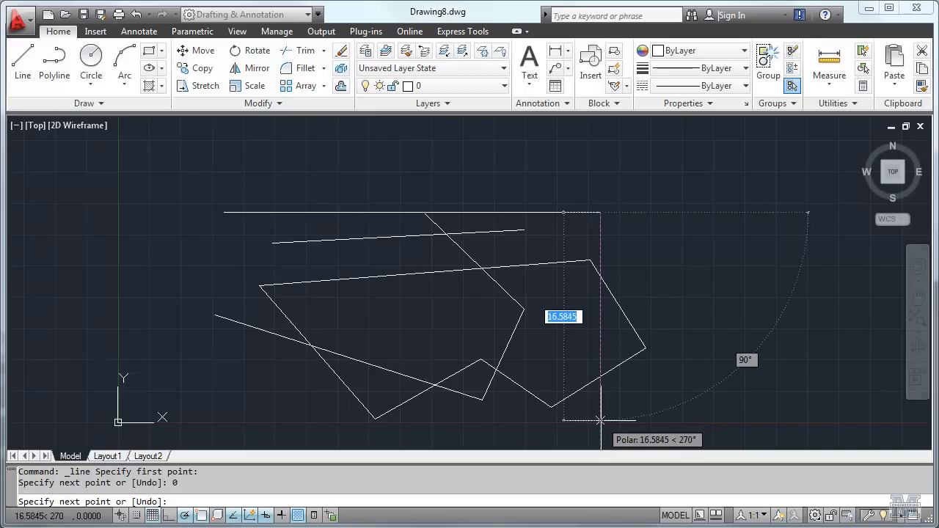
{"action": "type", "text": "20.0000"}
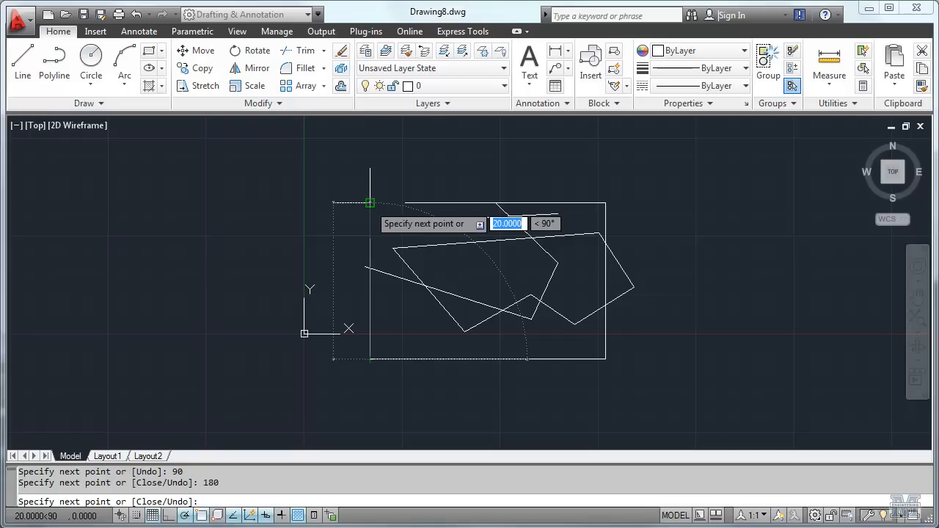
{"action": "type", "text": "c"}
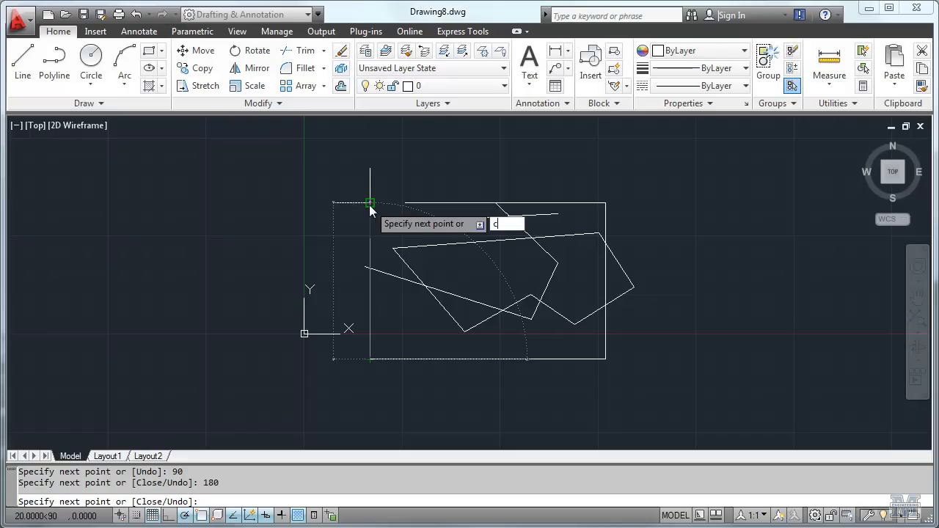
{"action": "type", "text": "lose"}
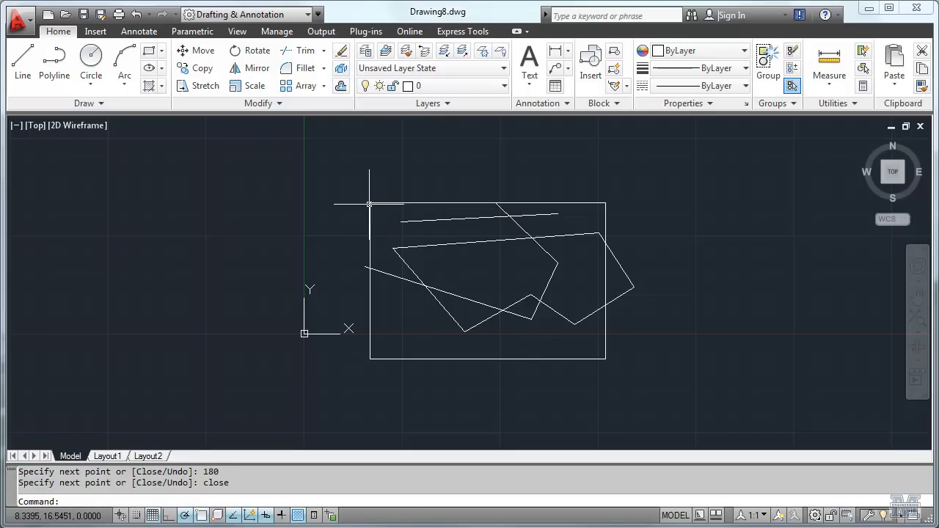
{"action": "mouse_move", "coordinate": [716, 273]}
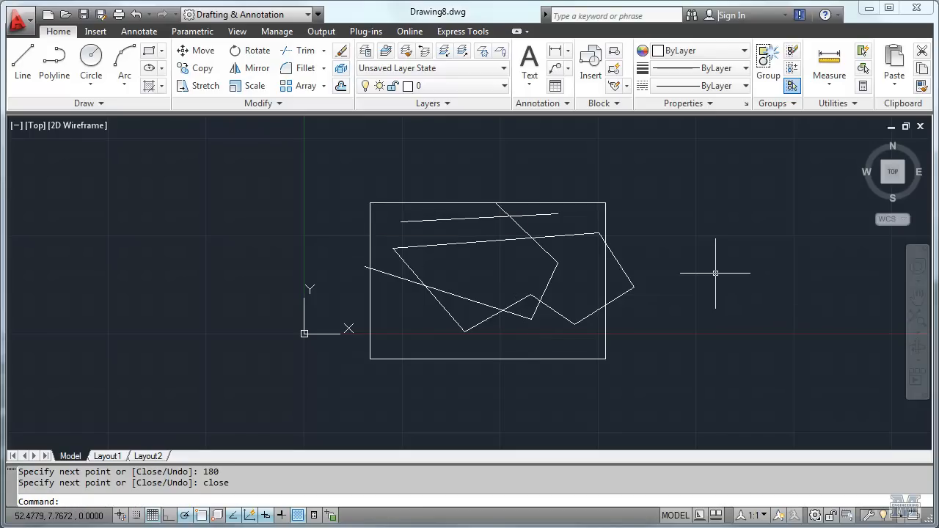
{"action": "mouse_move", "coordinate": [853, 441]}
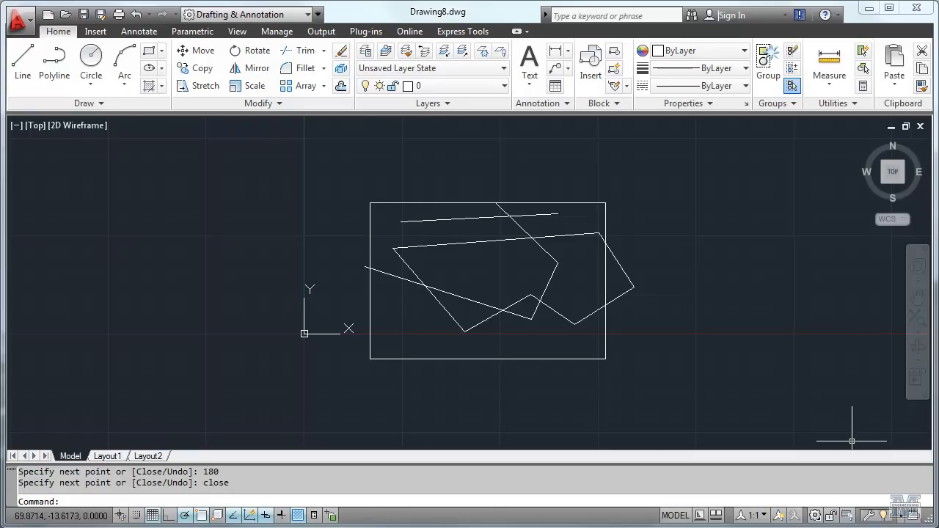
{"action": "mouse_move", "coordinate": [675, 315]}
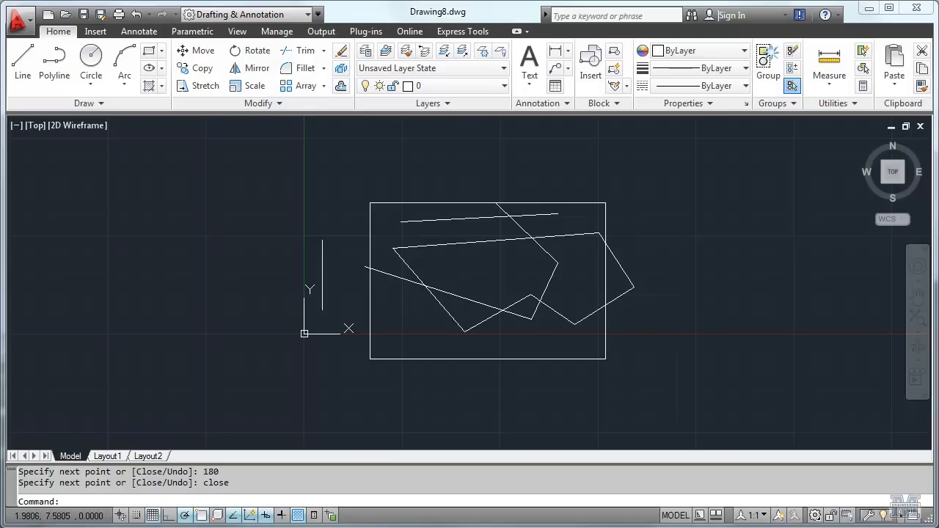
{"action": "mouse_move", "coordinate": [240, 344]}
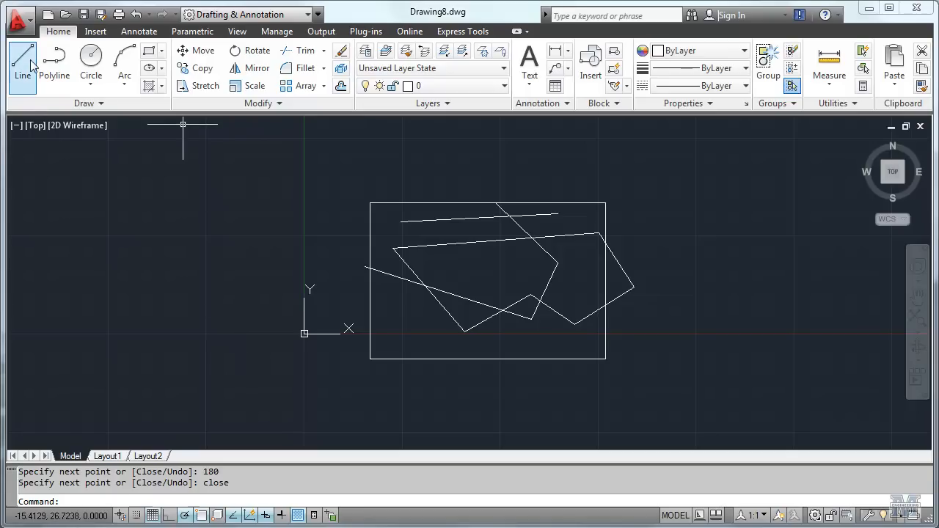
Draw the right triangle from origin 0,0 with lengths 50, 20 and a -50 horizontal side
{"action": "left_click", "coordinate": [22, 57]}
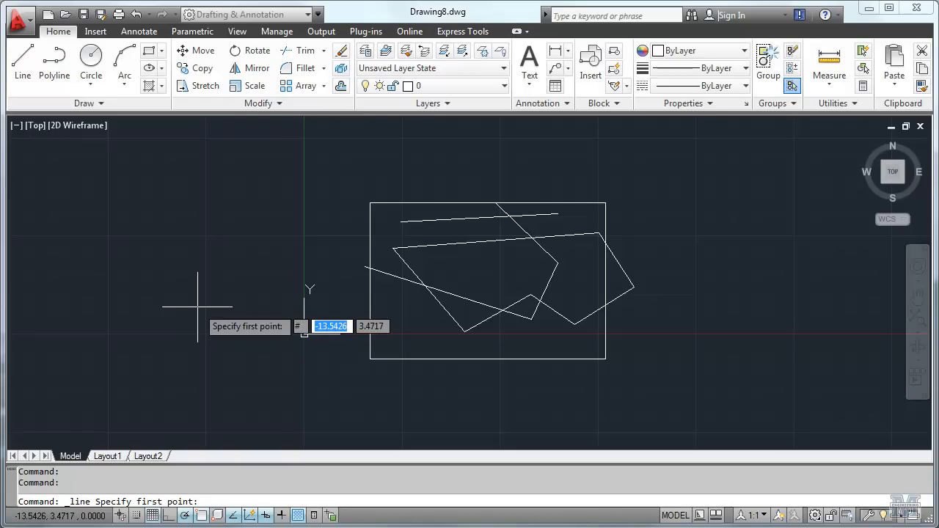
{"action": "type", "text": "0"}
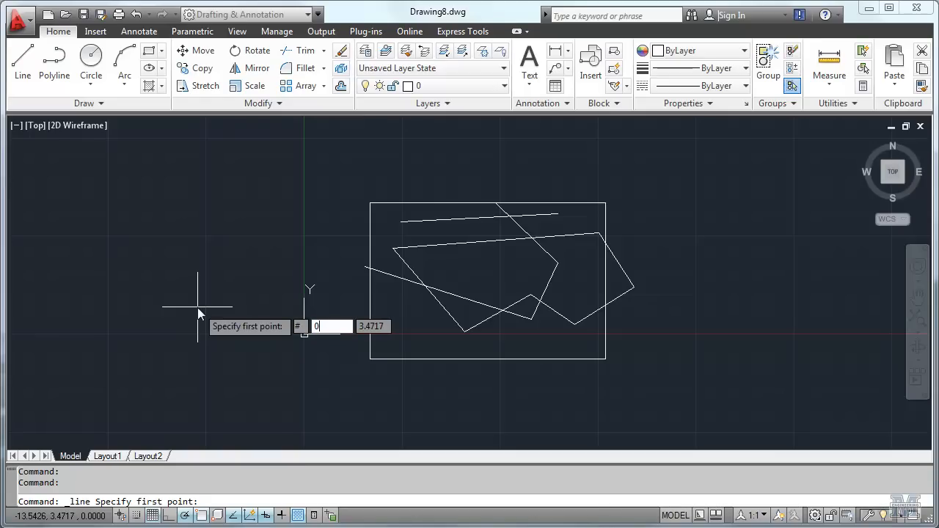
{"action": "key", "text": "Tab"}
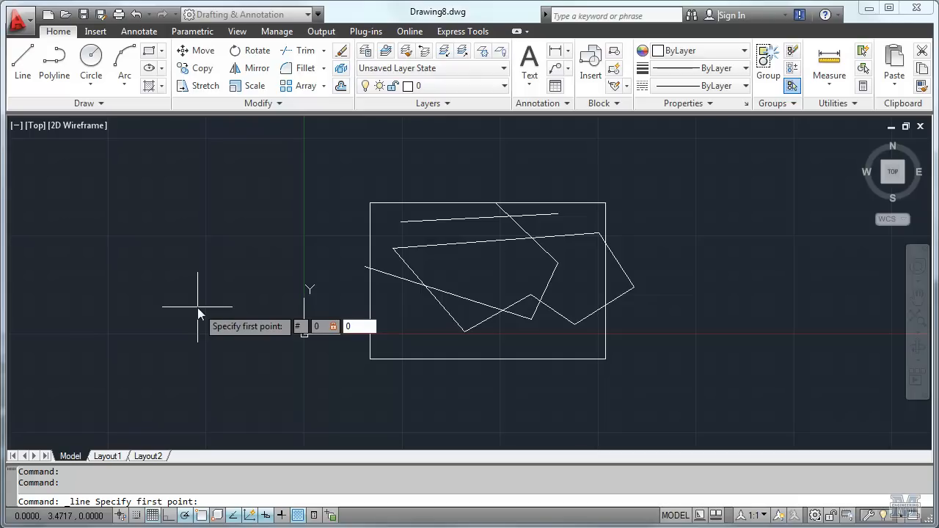
{"action": "type", "text": "0,0"}
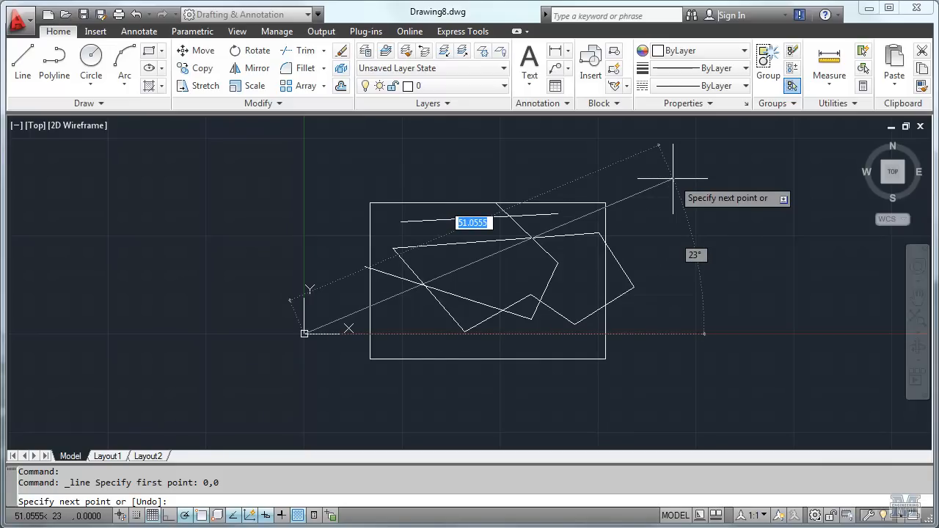
{"action": "type", "text": "5"}
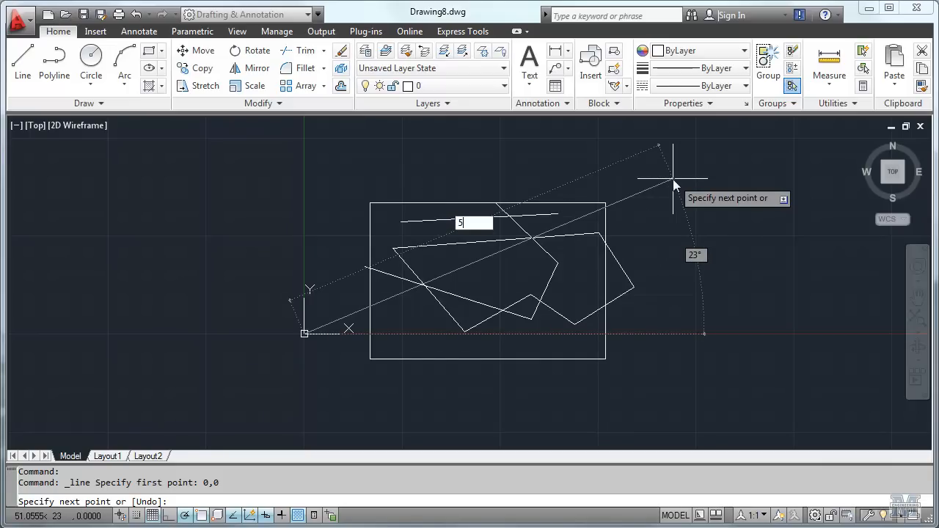
{"action": "type", "text": "0"}
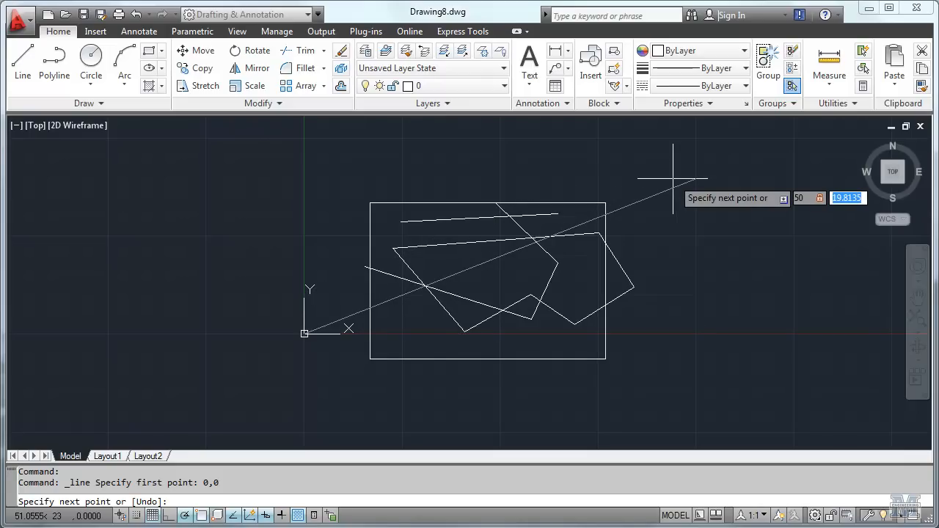
{"action": "type", "text": "20"}
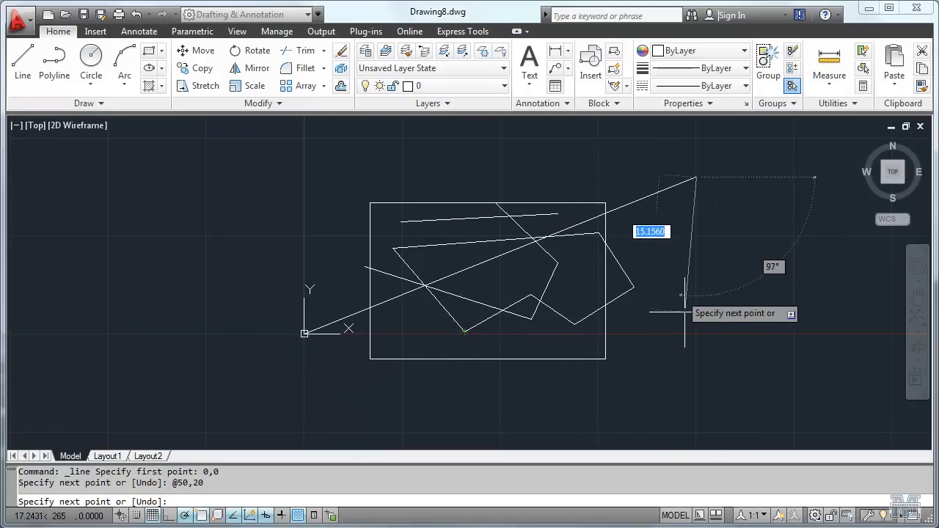
{"action": "mouse_move", "coordinate": [696, 223]}
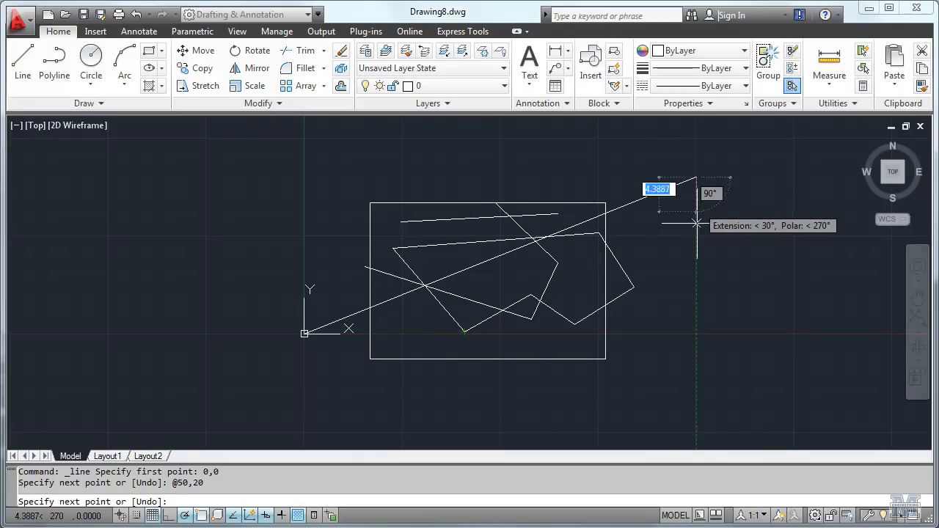
{"action": "mouse_move", "coordinate": [695, 331]}
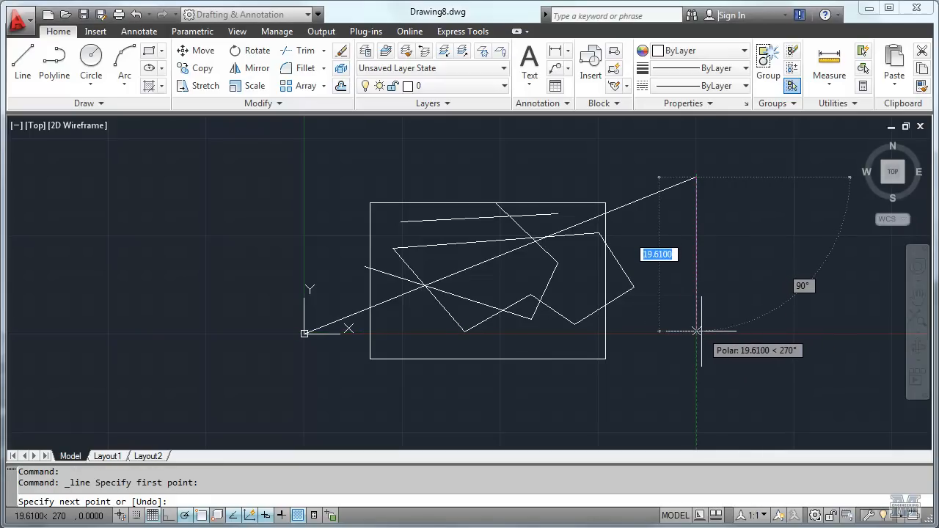
{"action": "mouse_move", "coordinate": [696, 331]}
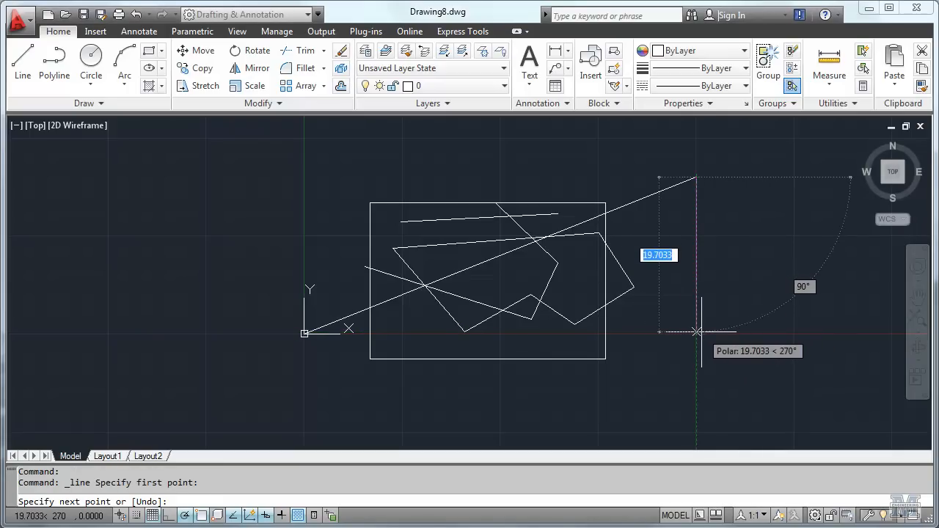
{"action": "type", "text": "0,-20"}
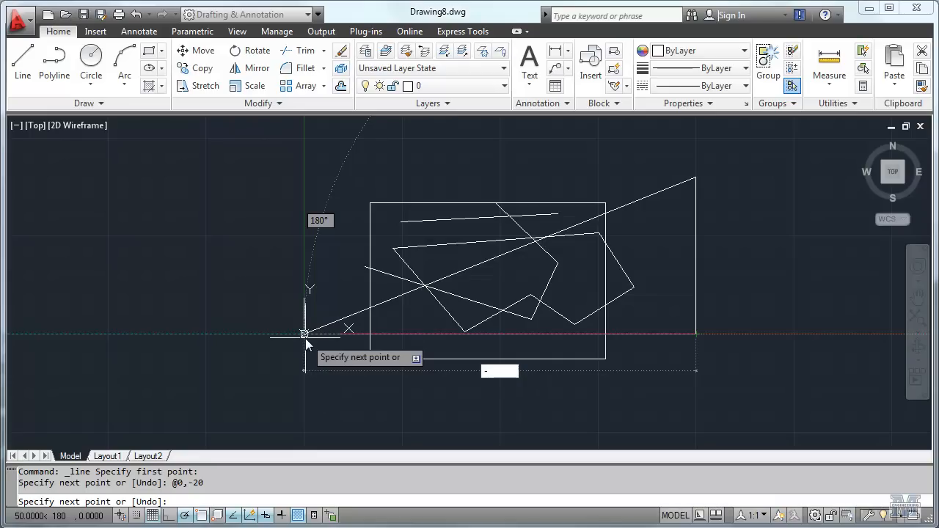
{"action": "type", "text": "-50,0"}
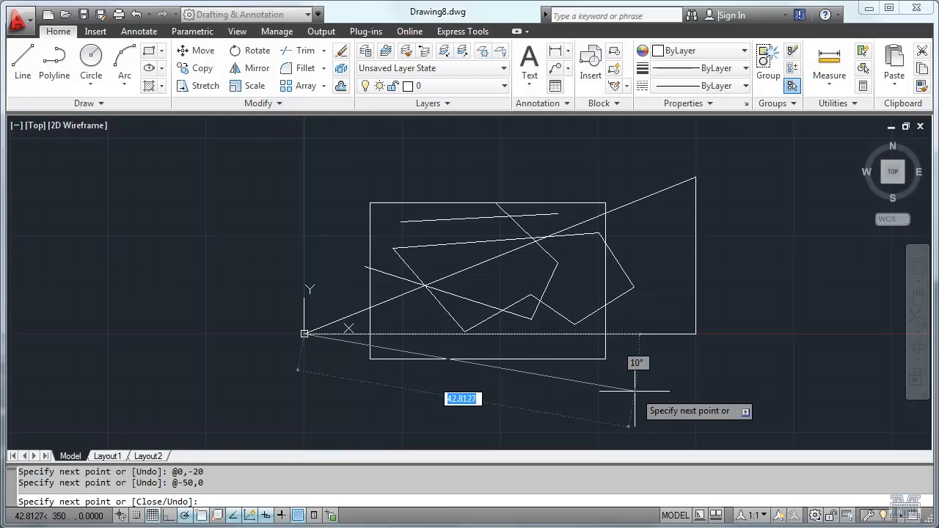
{"action": "right_click", "coordinate": [631, 407]}
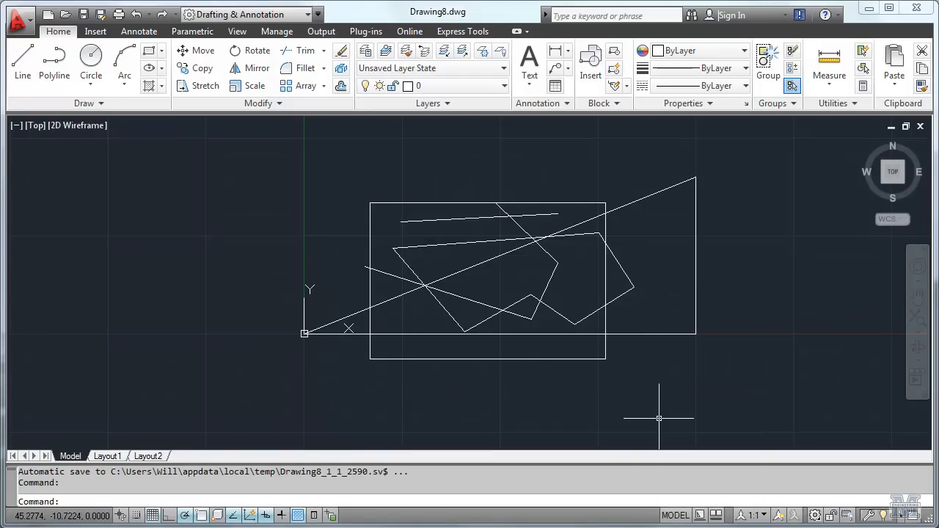
{"action": "mouse_move", "coordinate": [746, 447]}
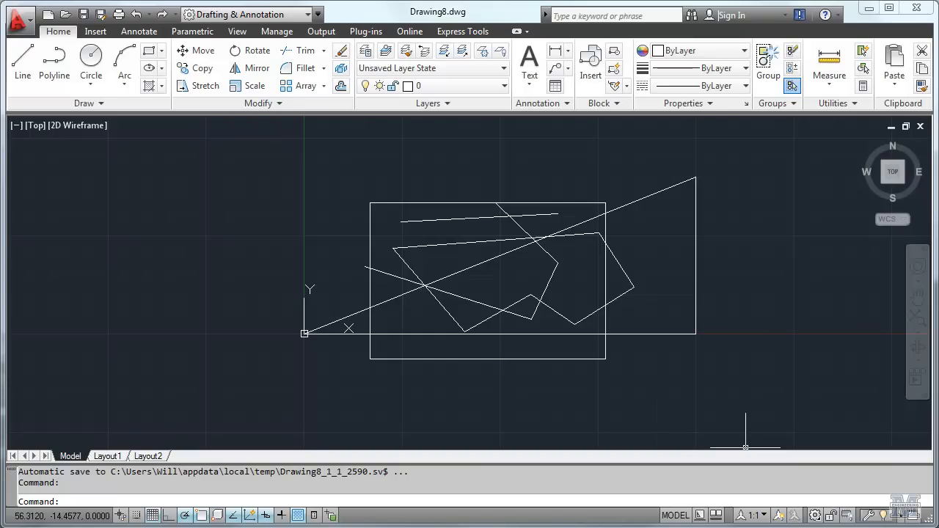
{"action": "mouse_move", "coordinate": [797, 369]}
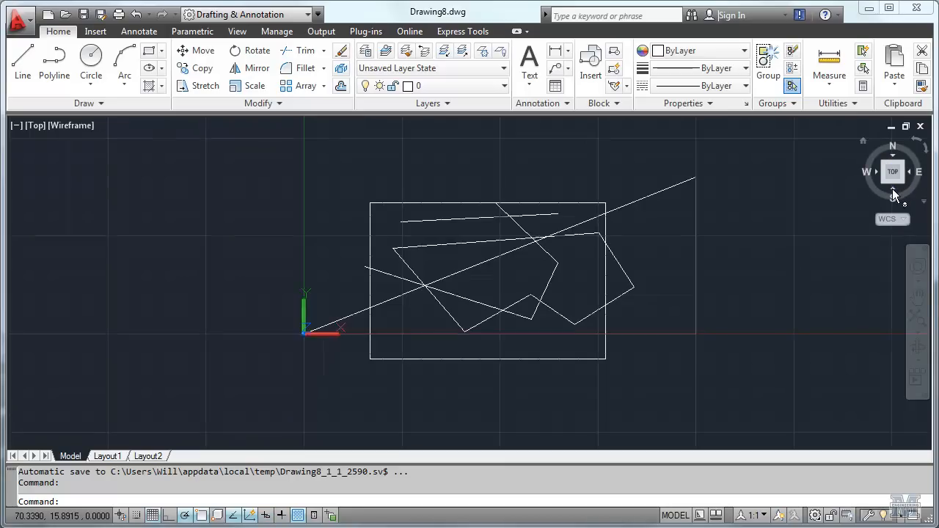
{"action": "left_click", "coordinate": [893, 171]}
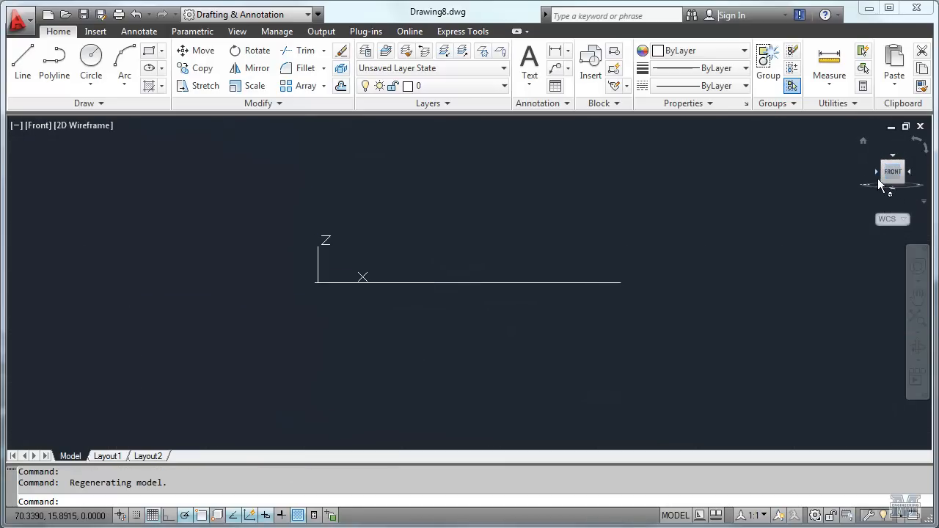
{"action": "left_click", "coordinate": [893, 171]}
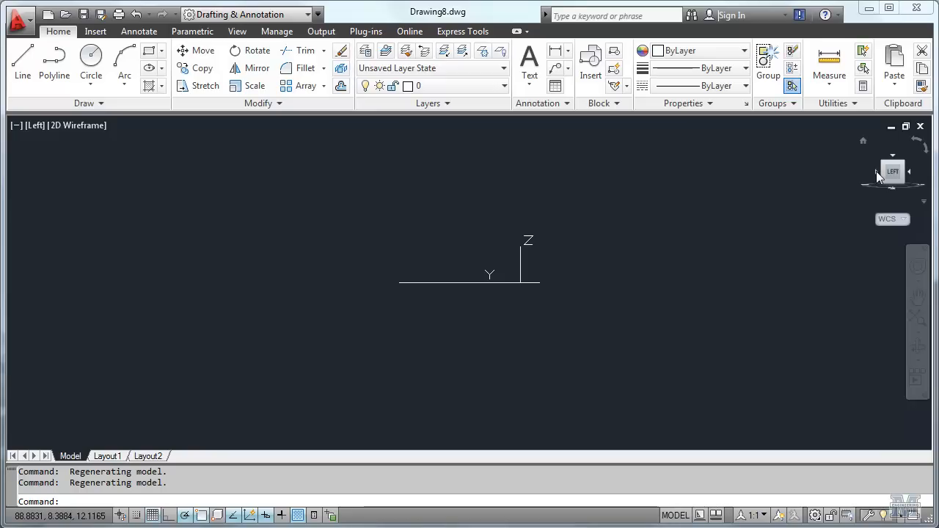
{"action": "mouse_move", "coordinate": [896, 161]}
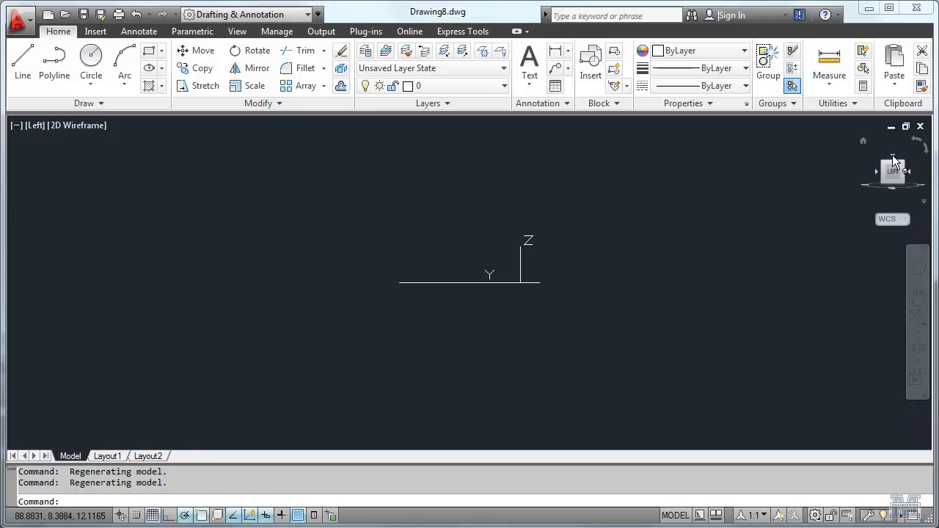
{"action": "left_click", "coordinate": [893, 171]}
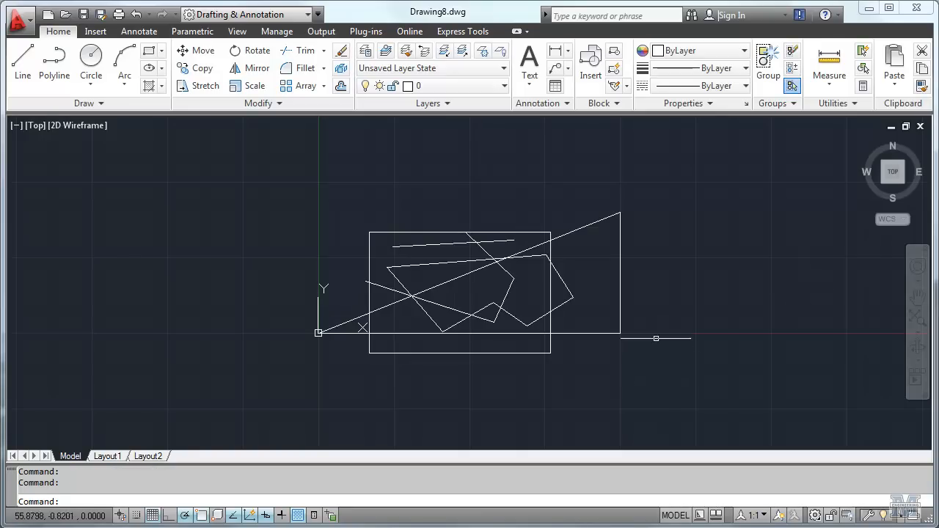
{"action": "mouse_move", "coordinate": [341, 51]}
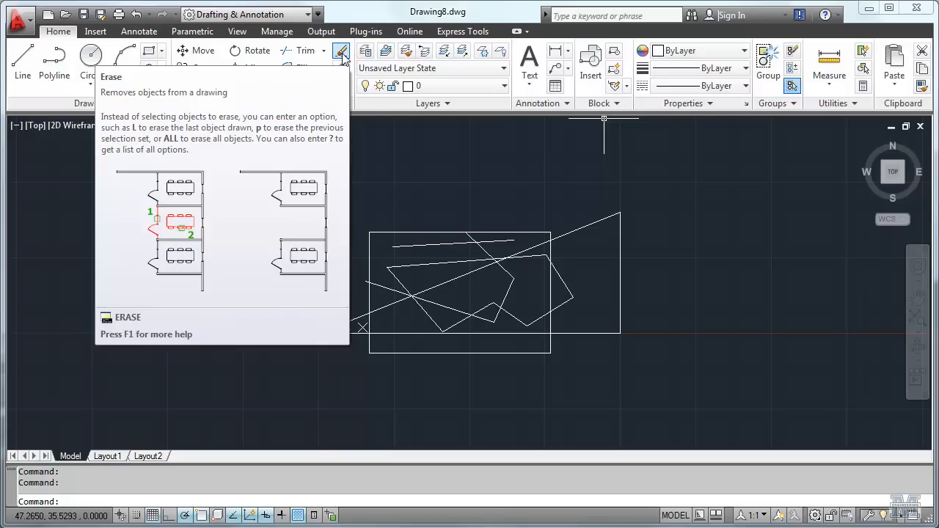
Start Erase and pick the short stray line near the rectangle's top and another stray line
{"action": "left_click", "coordinate": [340, 50]}
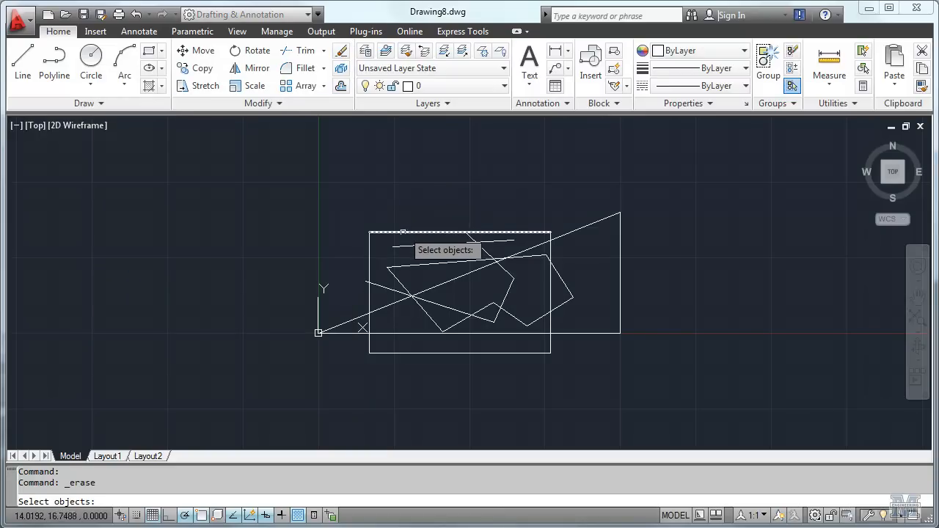
{"action": "mouse_move", "coordinate": [423, 216]}
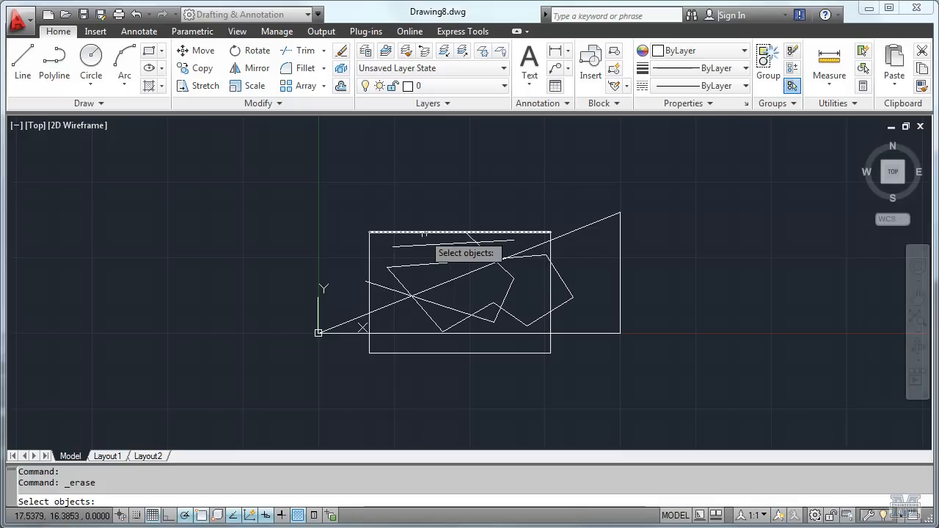
{"action": "left_click", "coordinate": [425, 245]}
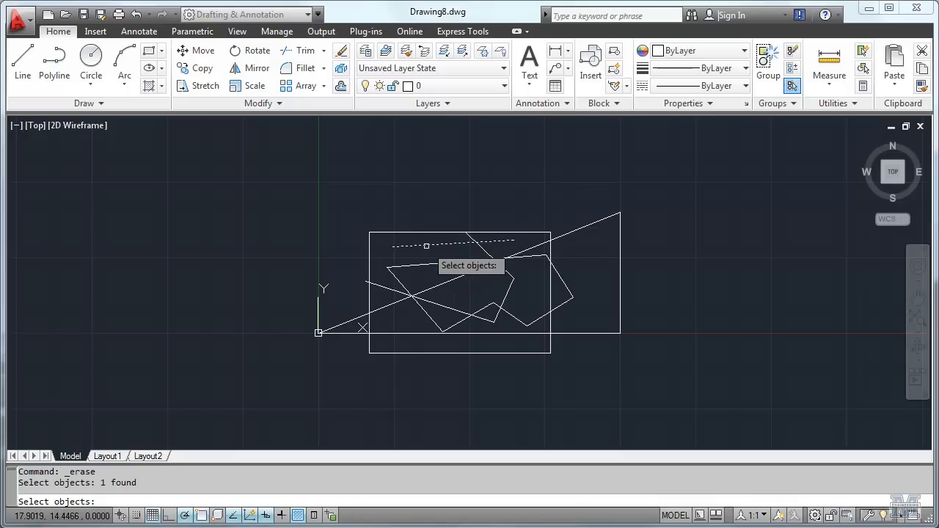
{"action": "left_click", "coordinate": [506, 277]}
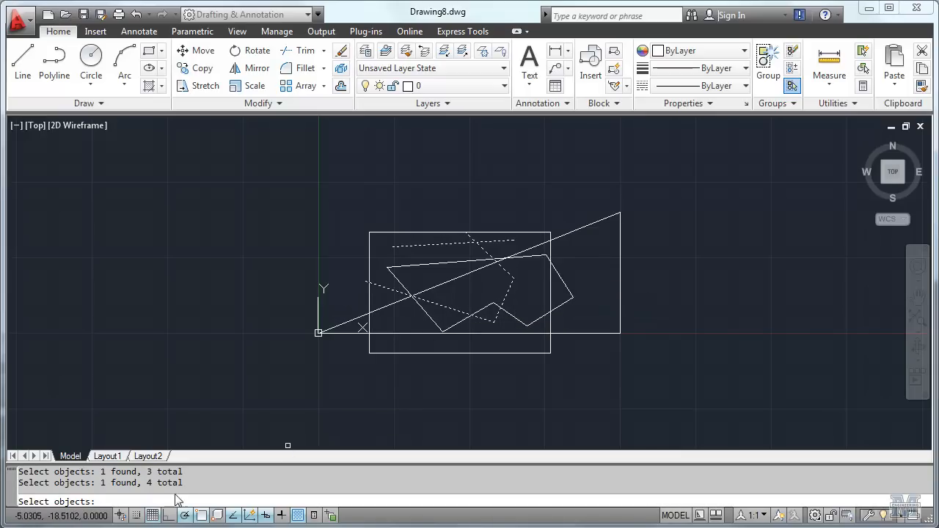
{"action": "mouse_move", "coordinate": [550, 338]}
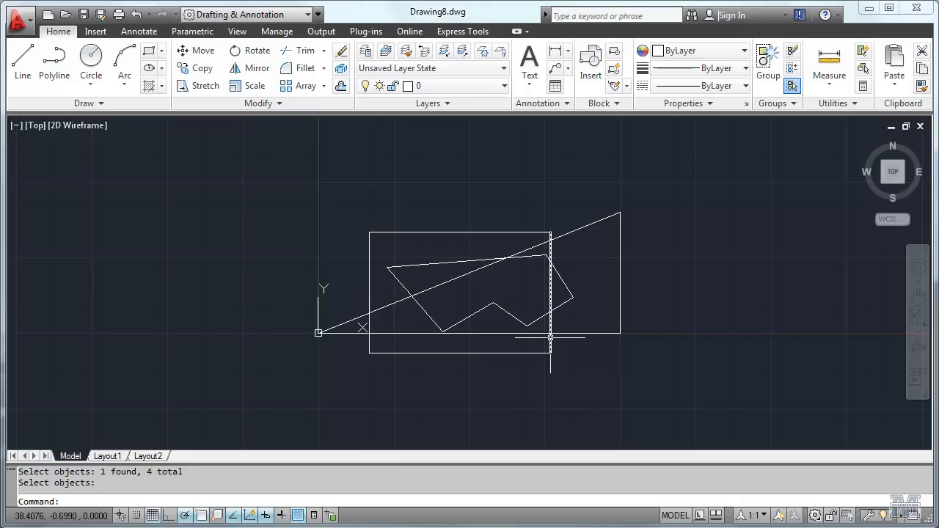
{"action": "mouse_move", "coordinate": [578, 235]}
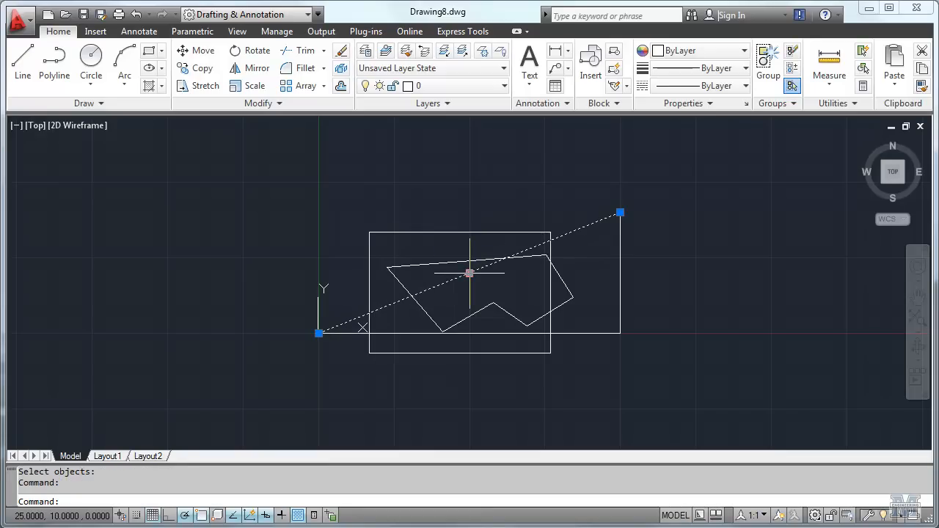
{"action": "mouse_move", "coordinate": [468, 261]}
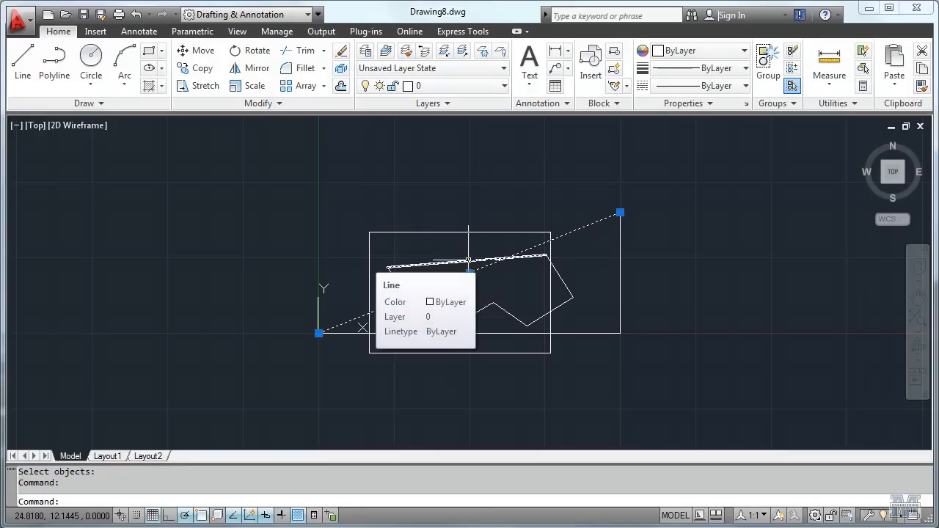
Cancel the accidental selection of the diagonal line
{"action": "key", "text": "Escape"}
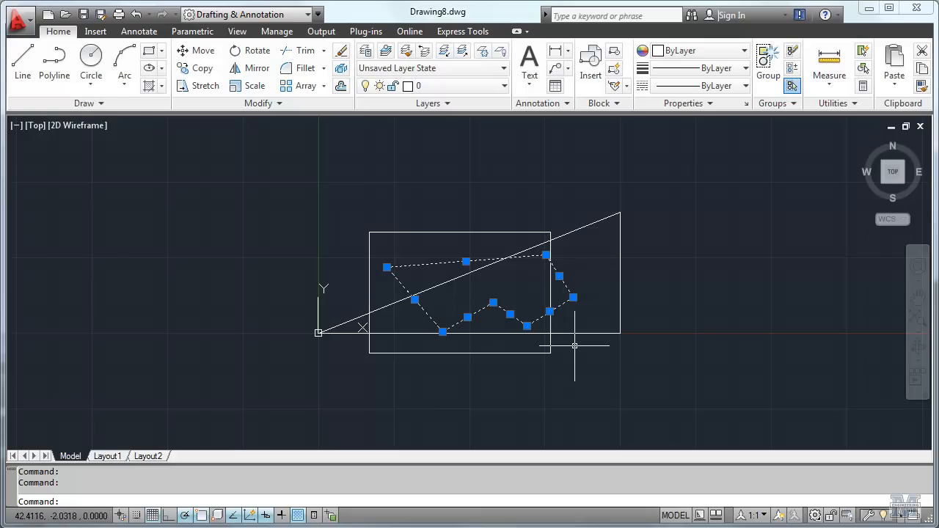
{"action": "mouse_move", "coordinate": [464, 174]}
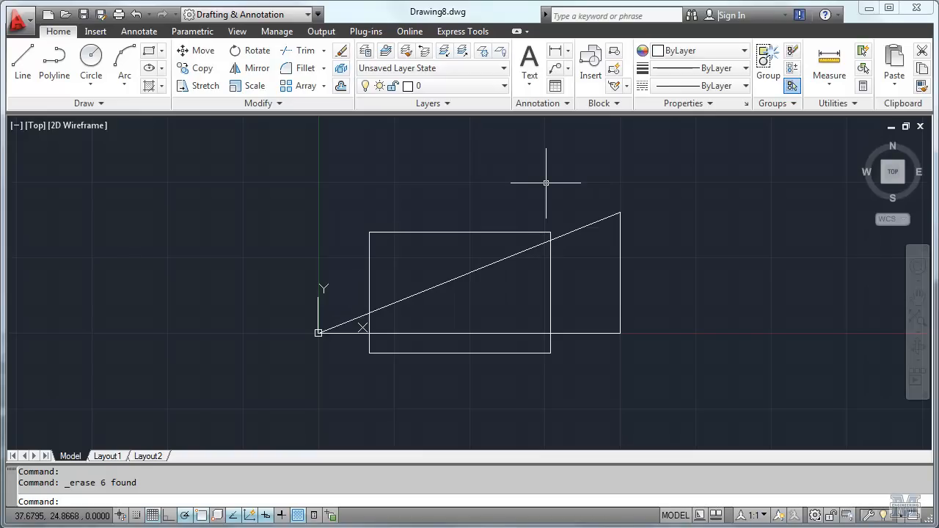
{"action": "mouse_move", "coordinate": [684, 284]}
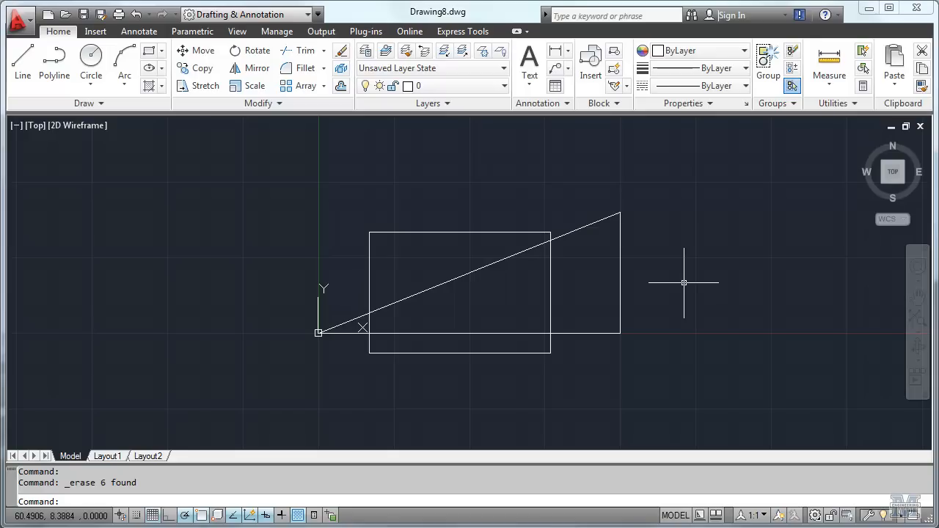
{"action": "mouse_move", "coordinate": [657, 223]}
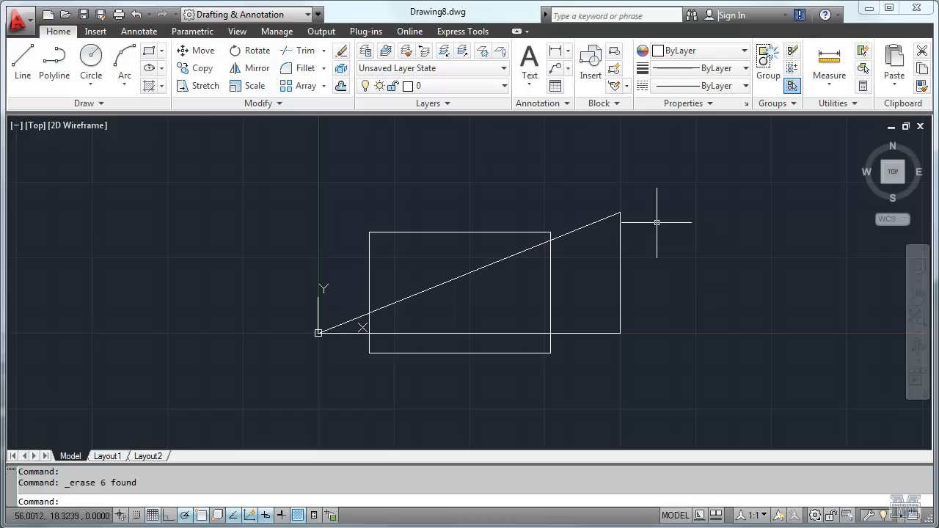
{"action": "mouse_move", "coordinate": [228, 133]}
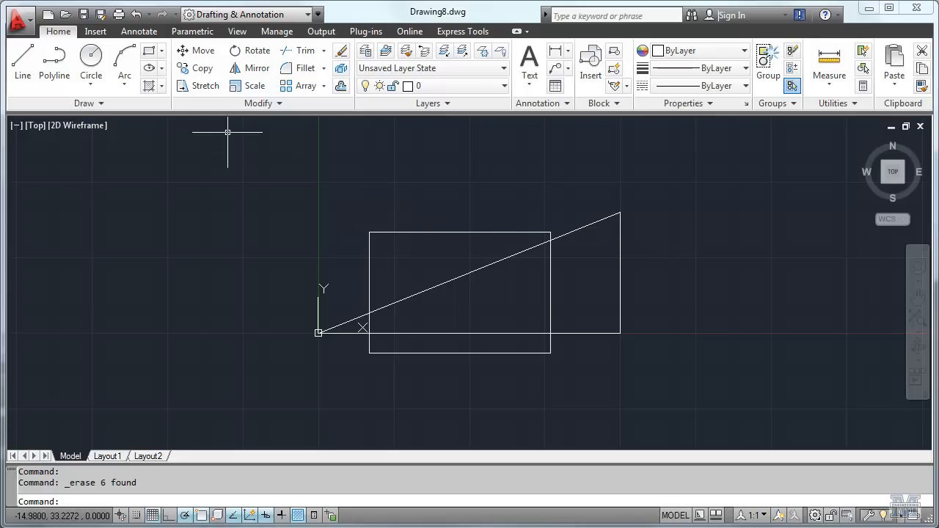
{"action": "mouse_move", "coordinate": [137, 14]}
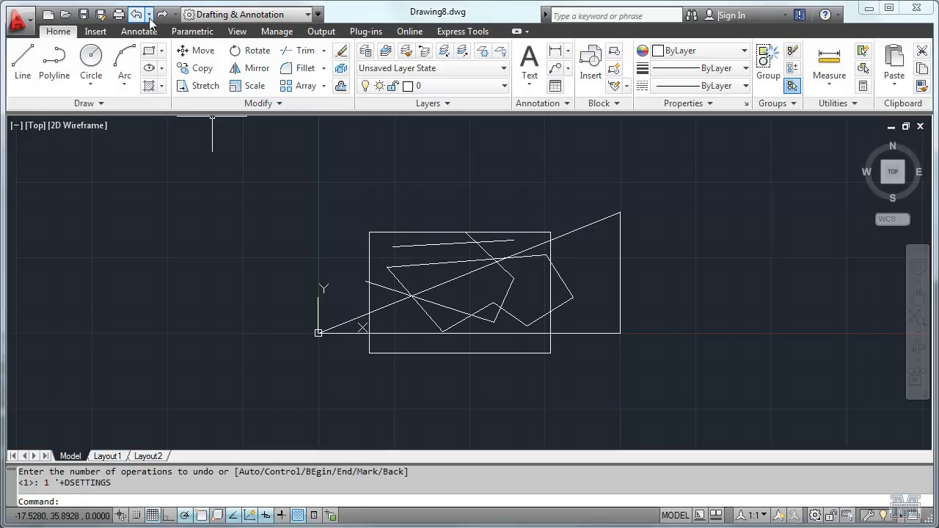
Open and dismiss the undo history list, then redo the last undone action
{"action": "left_click", "coordinate": [150, 15]}
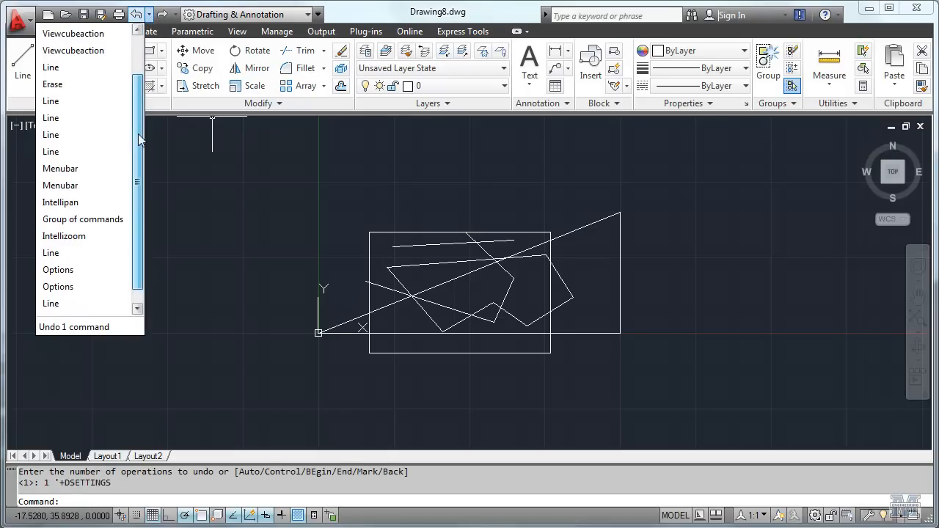
{"action": "left_click", "coordinate": [206, 295]}
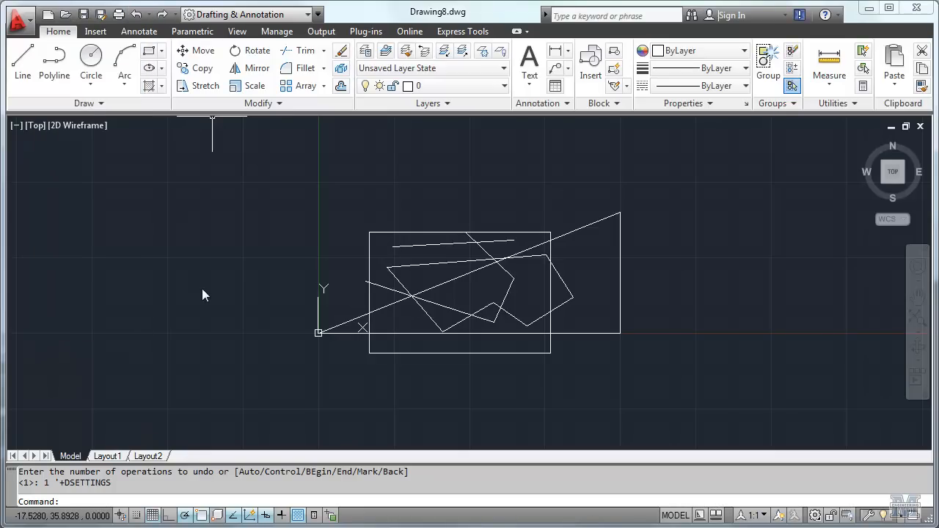
{"action": "left_click", "coordinate": [162, 15]}
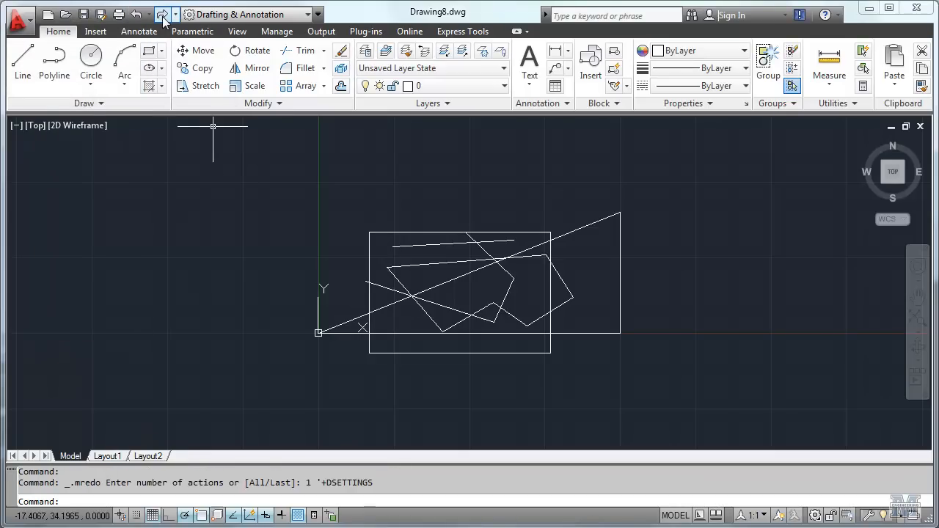
{"action": "mouse_move", "coordinate": [243, 407]}
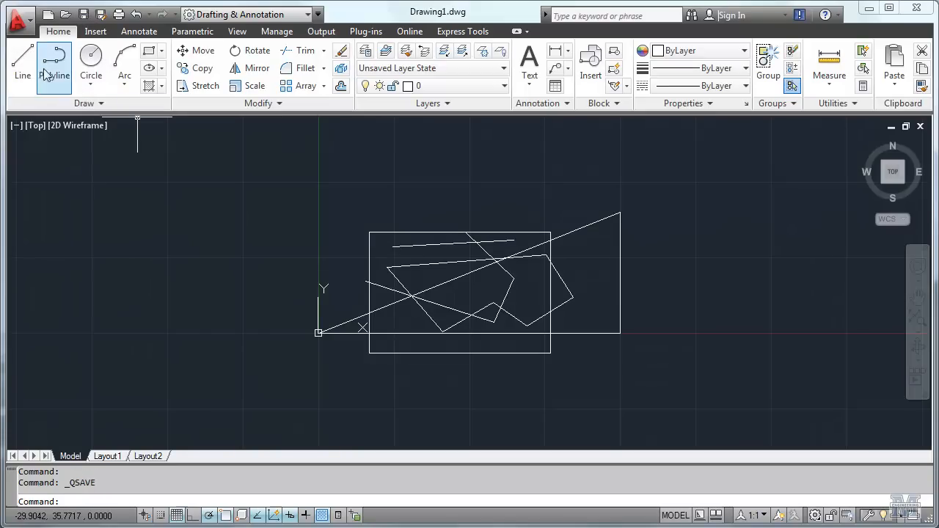
Save the drawing as CIE101-01, adding the CAD folder to the quick places
{"action": "left_click", "coordinate": [19, 17]}
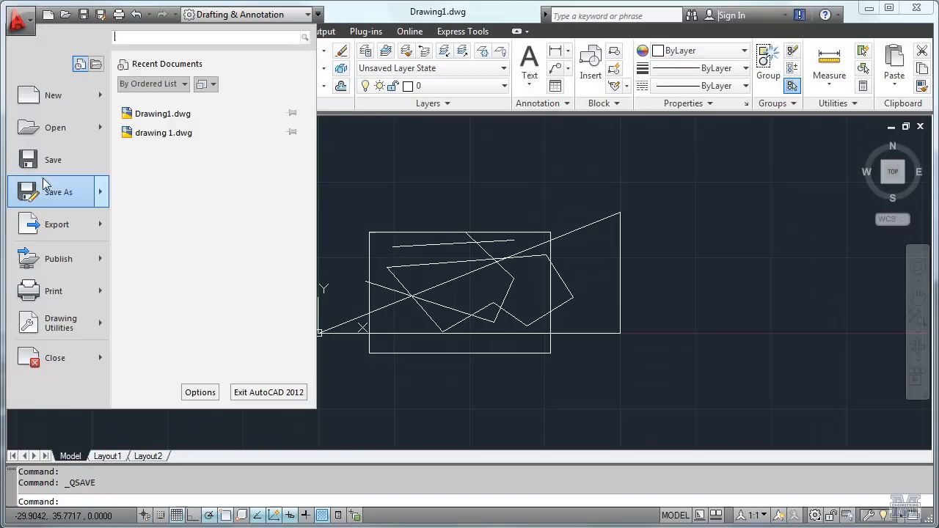
{"action": "left_click", "coordinate": [20, 20]}
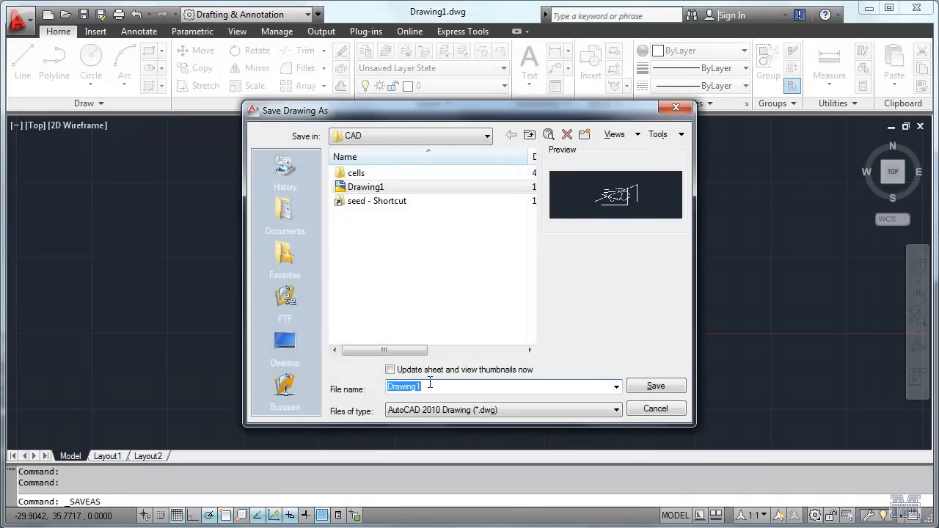
{"action": "type", "text": "CIE101-01"}
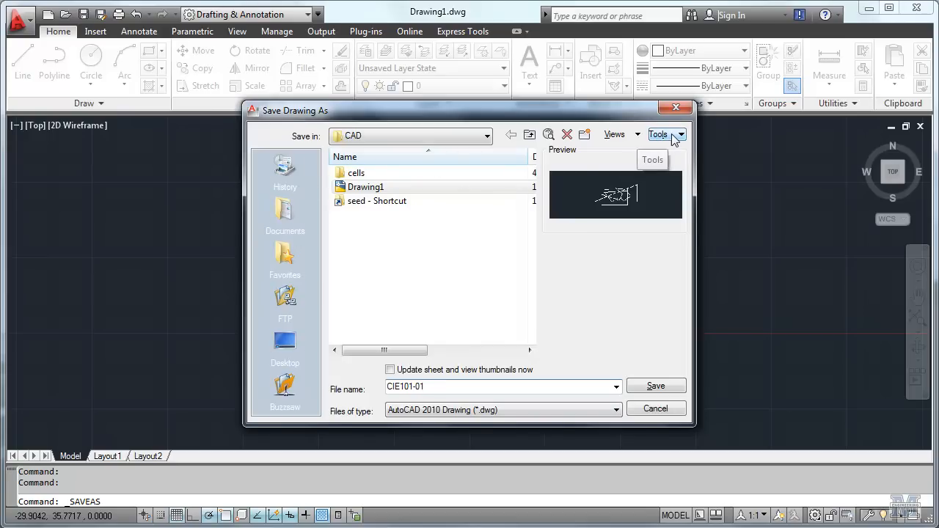
{"action": "left_click", "coordinate": [659, 134]}
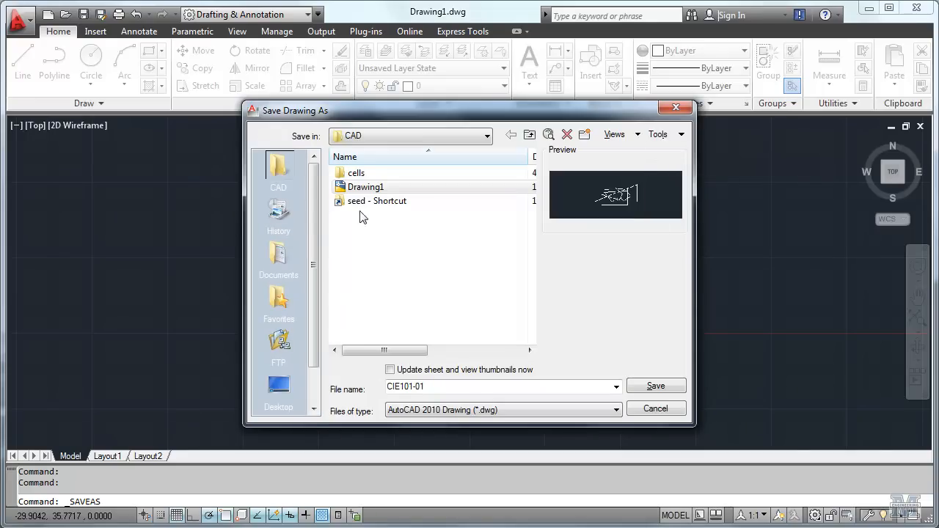
{"action": "mouse_move", "coordinate": [473, 226]}
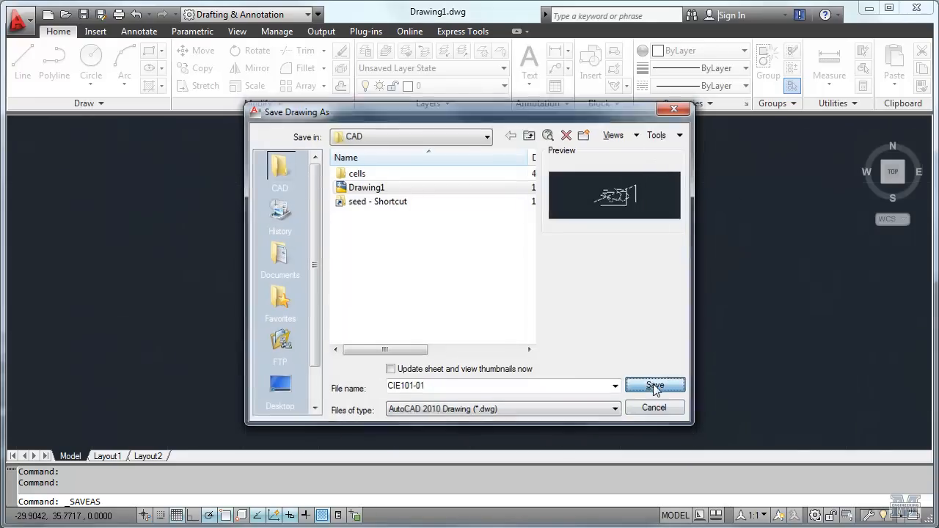
{"action": "left_click", "coordinate": [654, 386]}
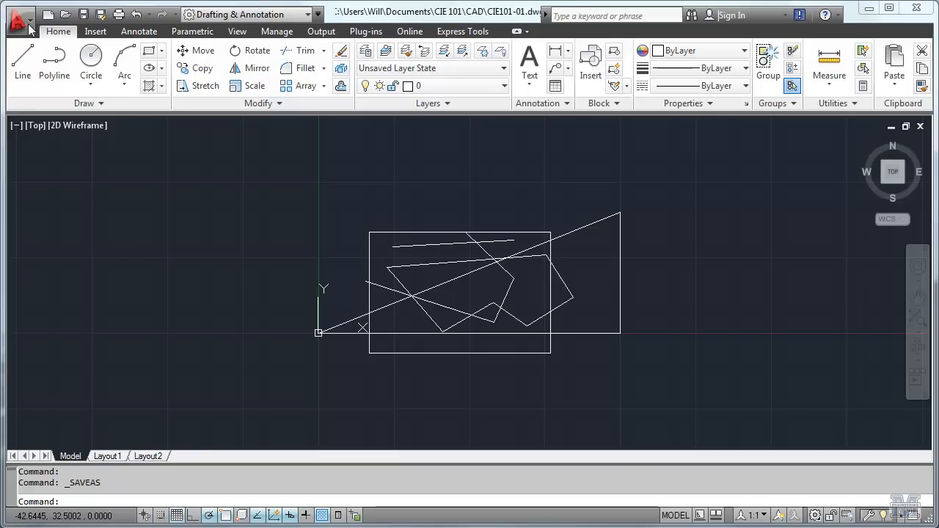
{"action": "left_click", "coordinate": [20, 16]}
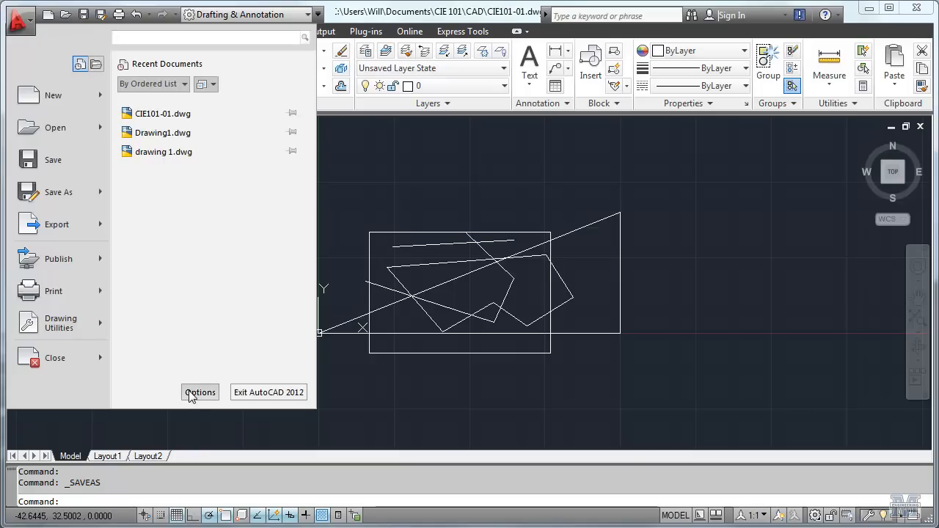
{"action": "left_click", "coordinate": [200, 392]}
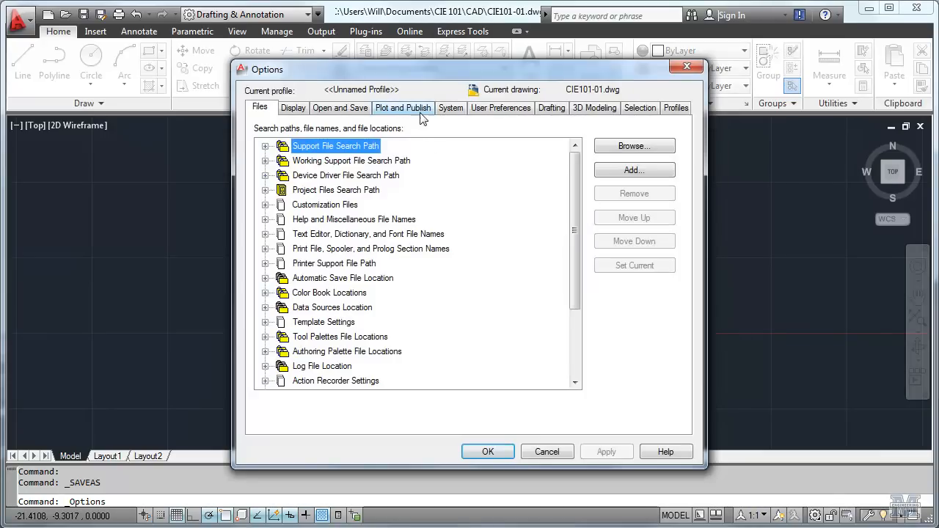
{"action": "left_click", "coordinate": [340, 108]}
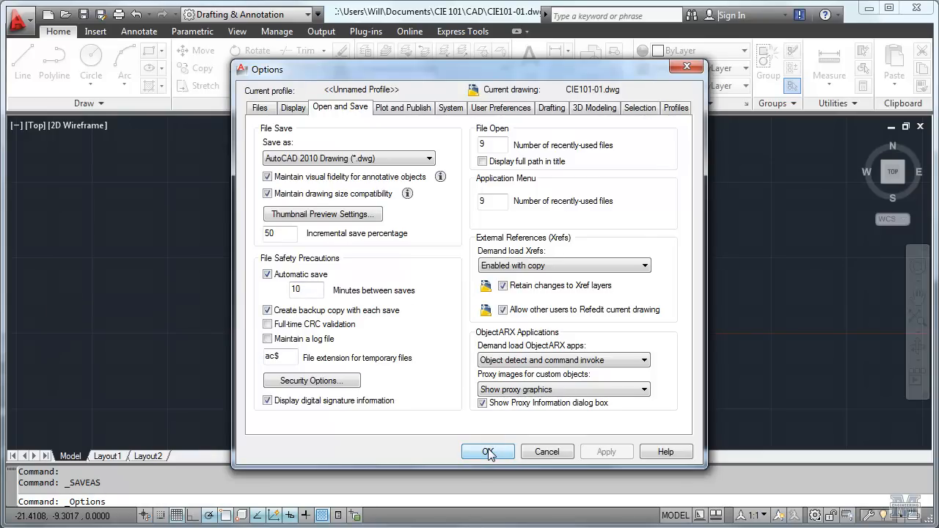
{"action": "left_click", "coordinate": [487, 451]}
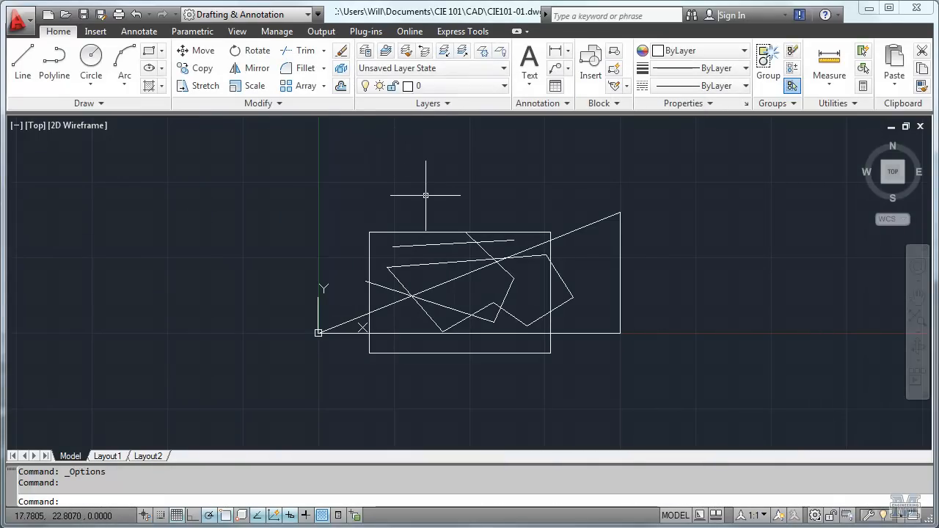
{"action": "mouse_move", "coordinate": [328, 213]}
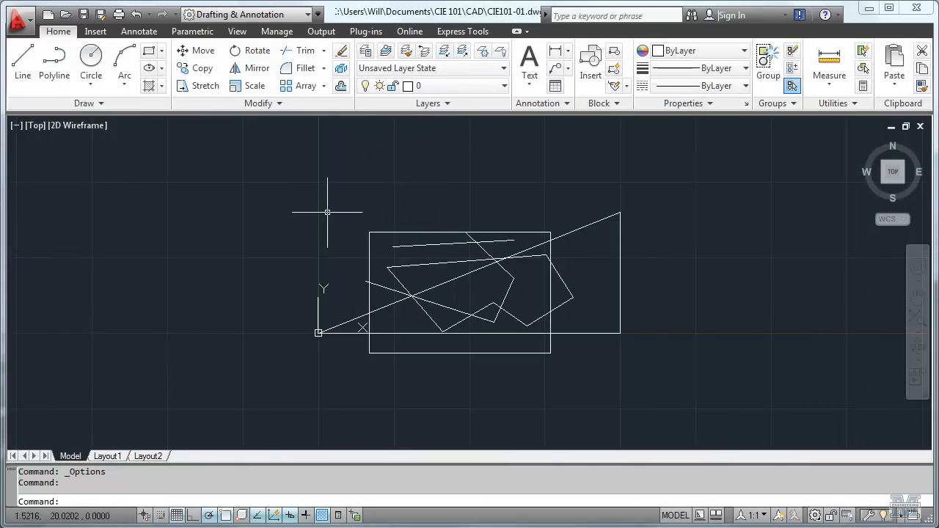
{"action": "mouse_move", "coordinate": [295, 198]}
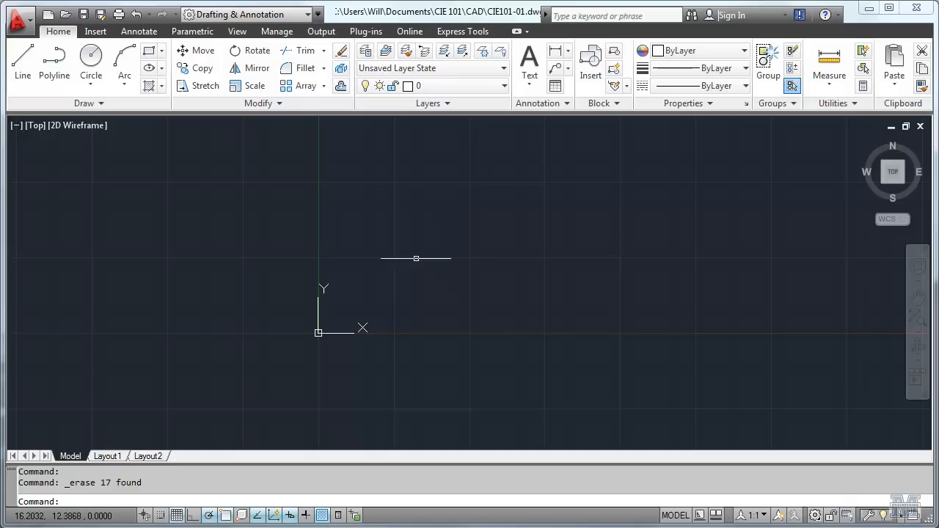
Start the Polyline tool from the Draw panel
{"action": "left_click", "coordinate": [53, 64]}
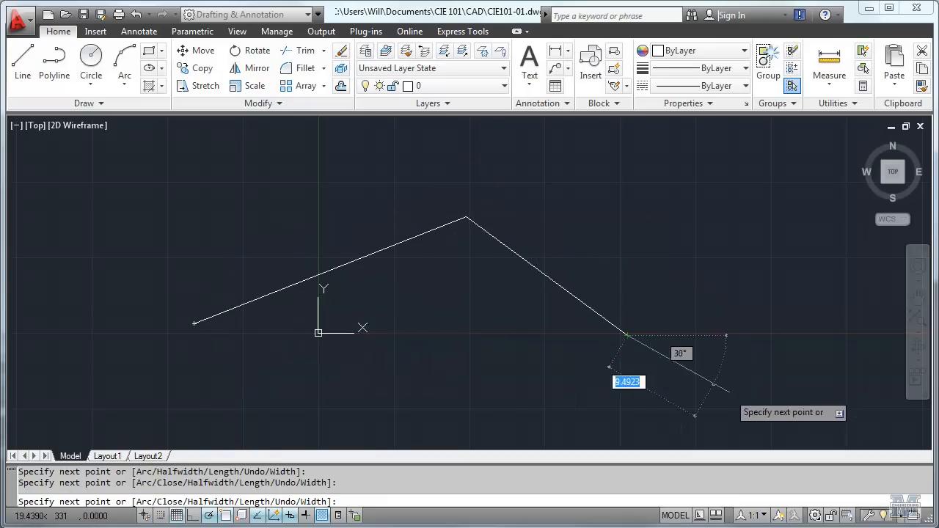
{"action": "mouse_move", "coordinate": [759, 220]}
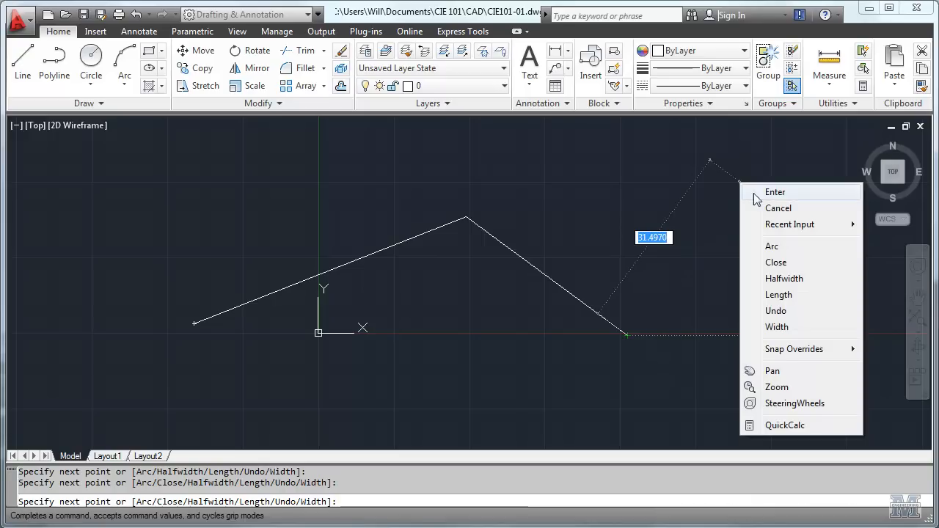
{"action": "mouse_move", "coordinate": [772, 246]}
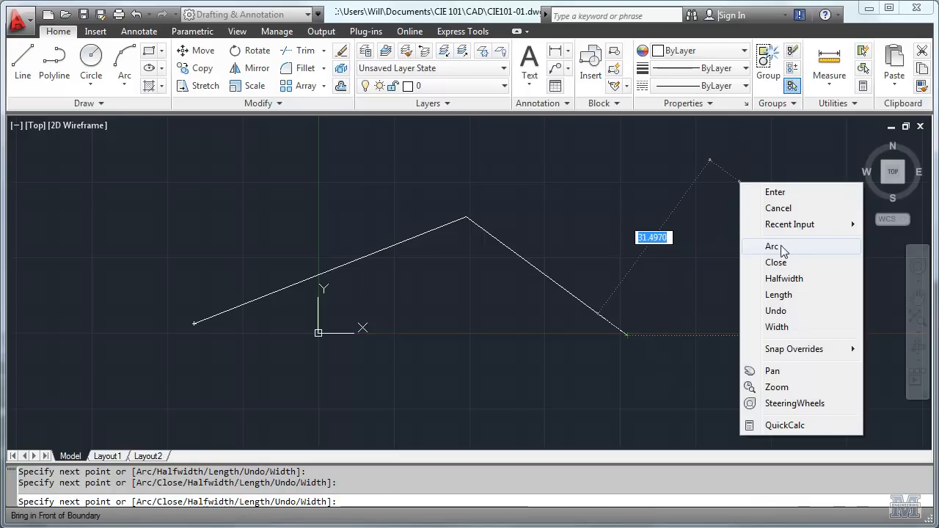
Add an arc segment to the polyline, then switch back to straight segments
{"action": "left_click", "coordinate": [772, 246]}
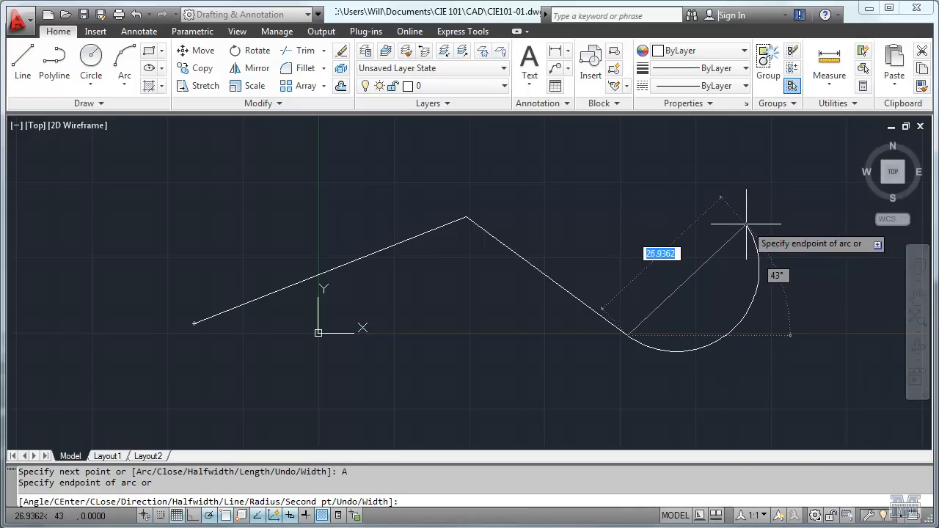
{"action": "mouse_move", "coordinate": [675, 270]}
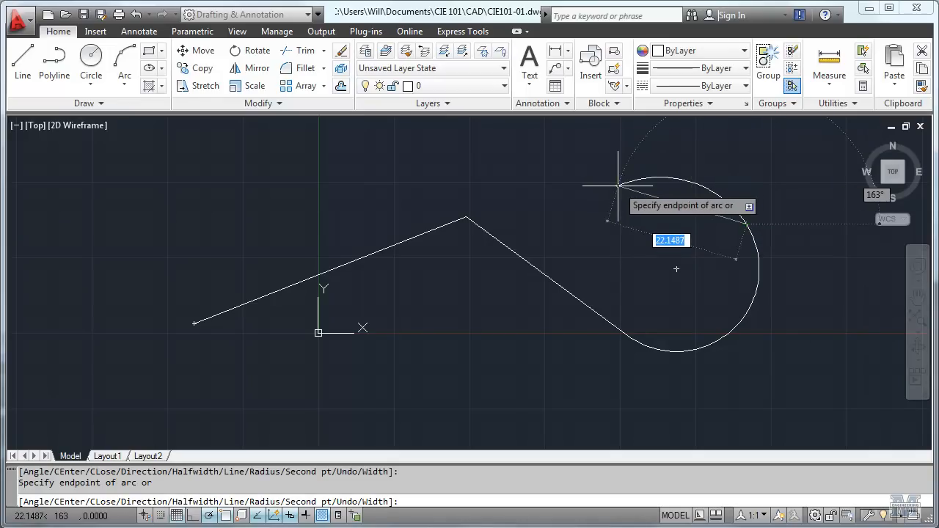
{"action": "right_click", "coordinate": [676, 269]}
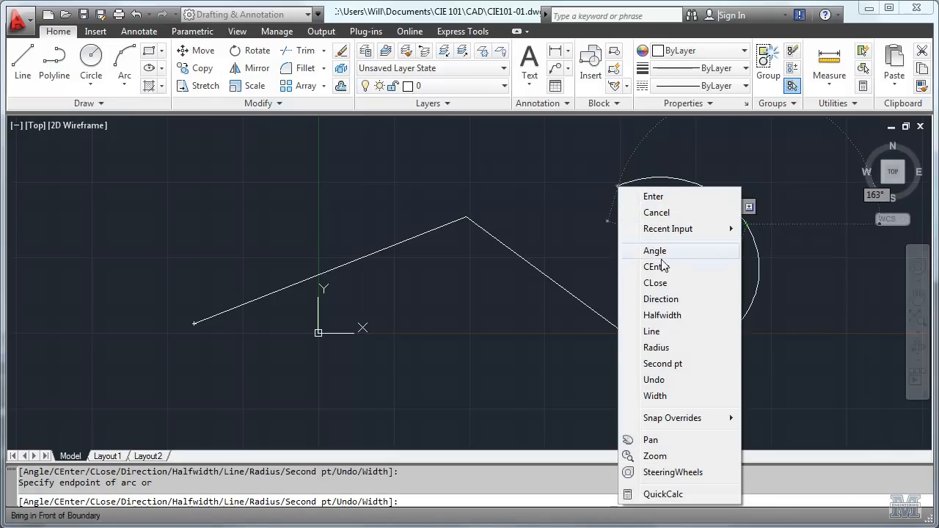
{"action": "left_click", "coordinate": [652, 331]}
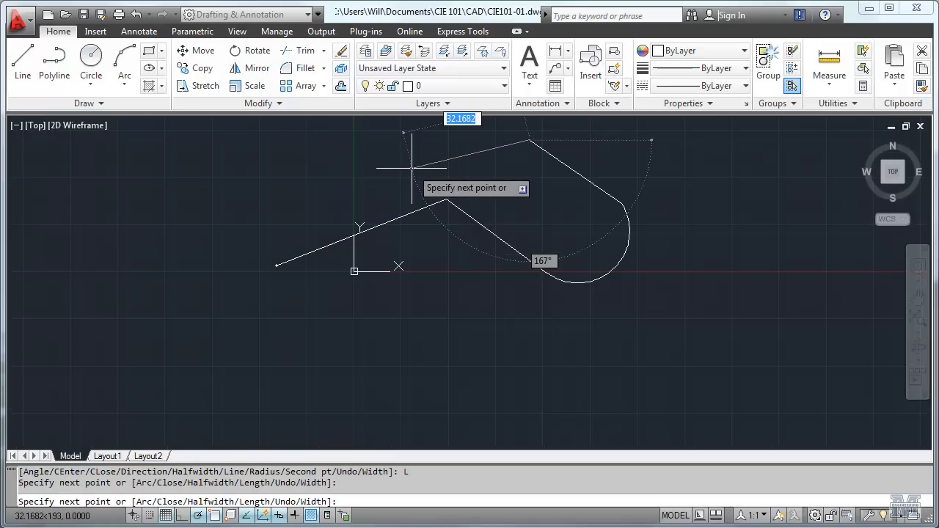
{"action": "mouse_move", "coordinate": [435, 189]}
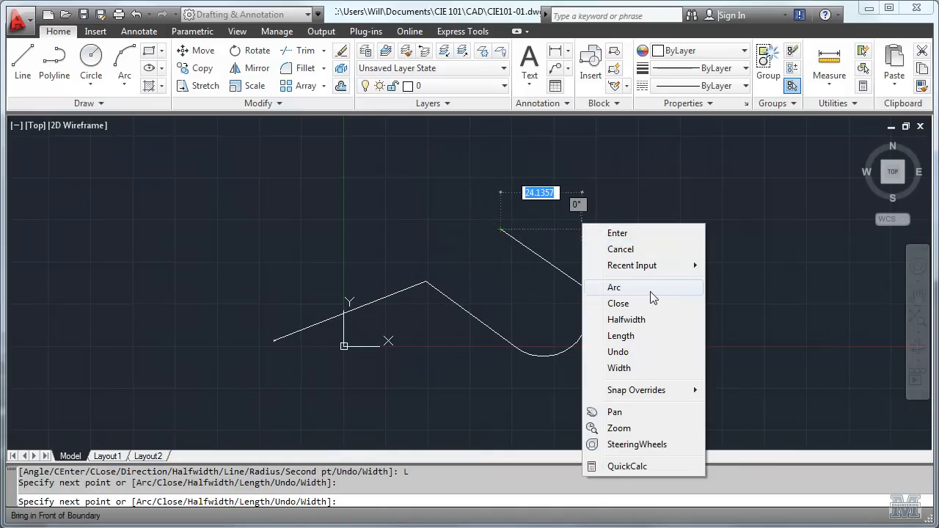
Switch the polyline to arc mode for the closing arc
{"action": "left_click", "coordinate": [614, 287]}
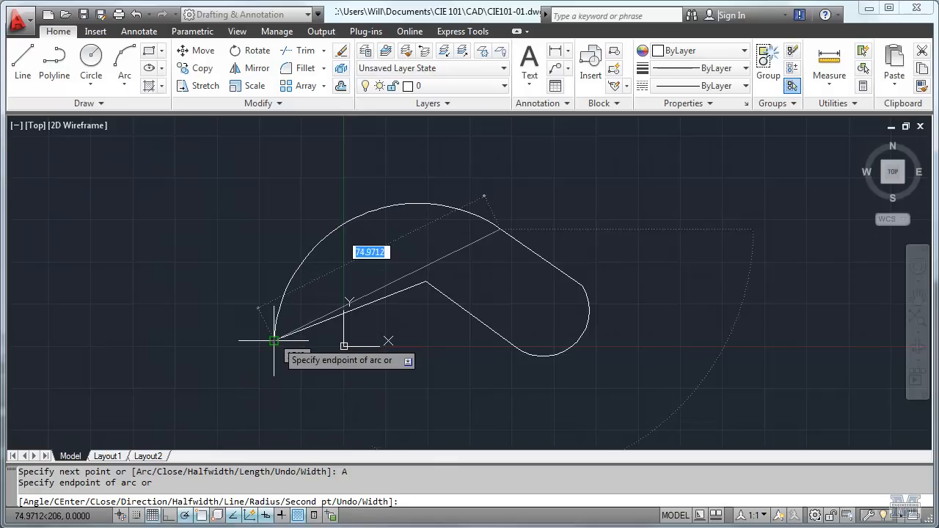
{"action": "mouse_move", "coordinate": [418, 348]}
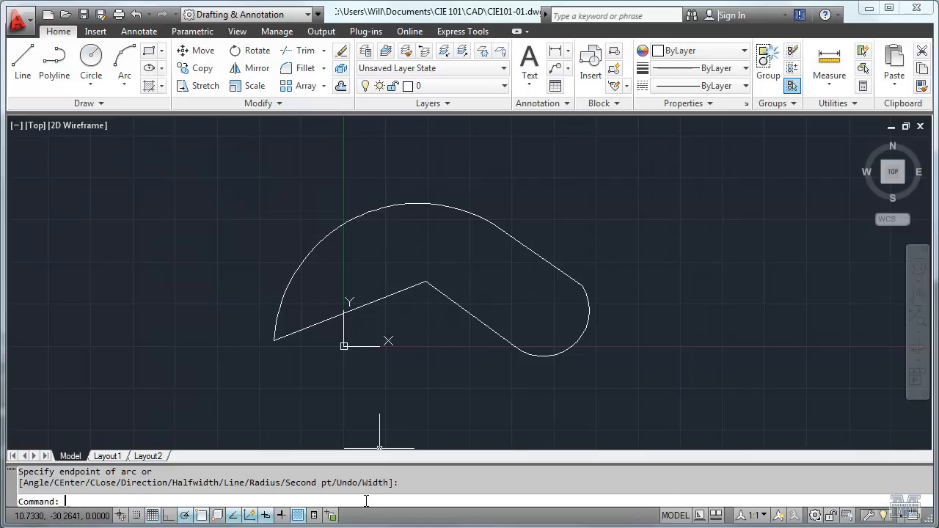
Run the ZOOM command to fit the whole polyline shape in the view
{"action": "type", "text": "zomm"}
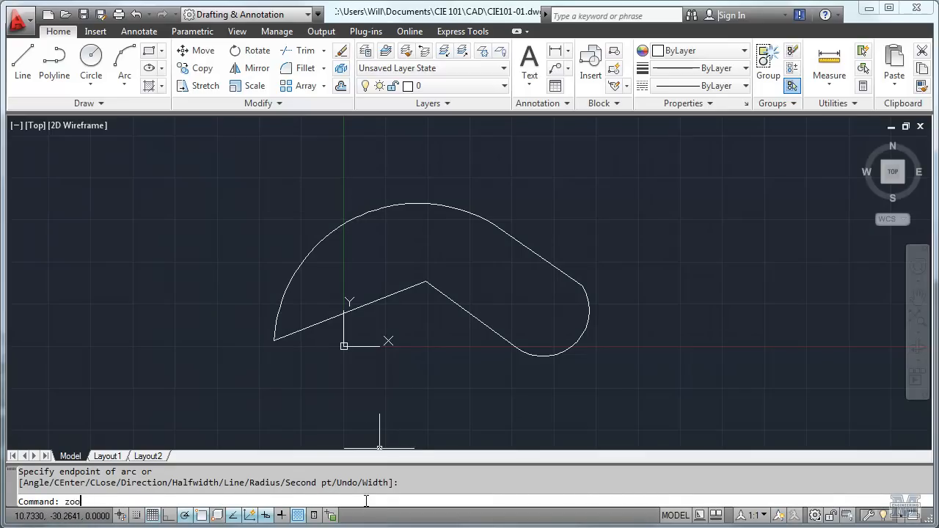
{"action": "key", "text": "Enter"}
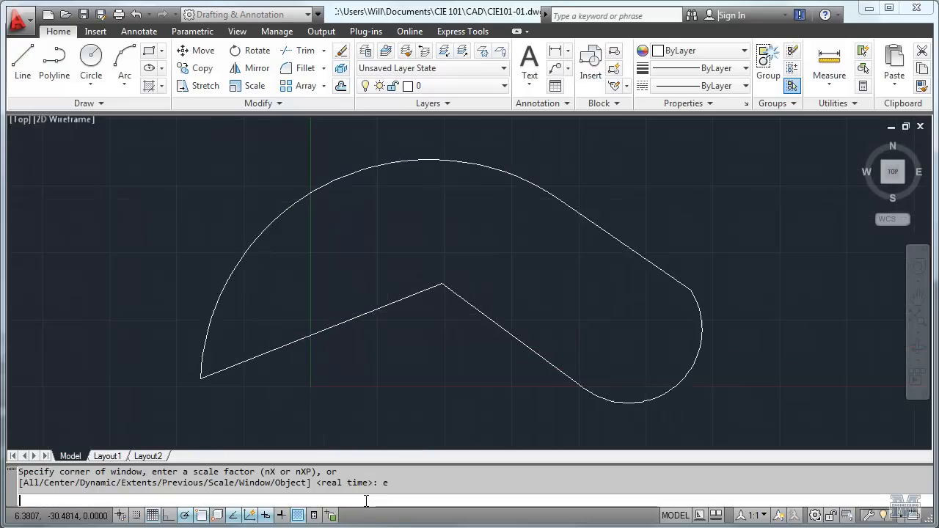